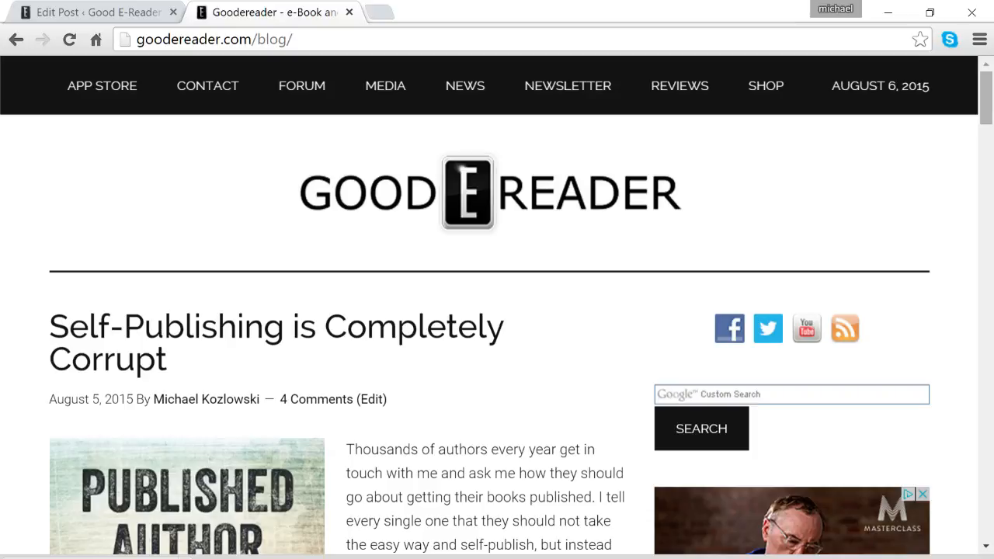
Switch from the Chrome Good e-Reader blog to the empty calibre library window.
click(68, 41)
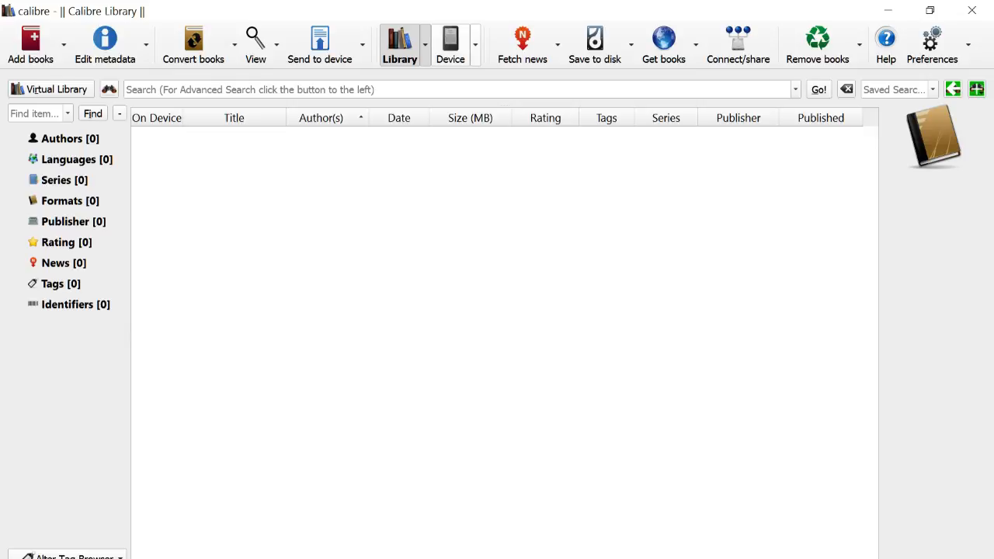
click(450, 31)
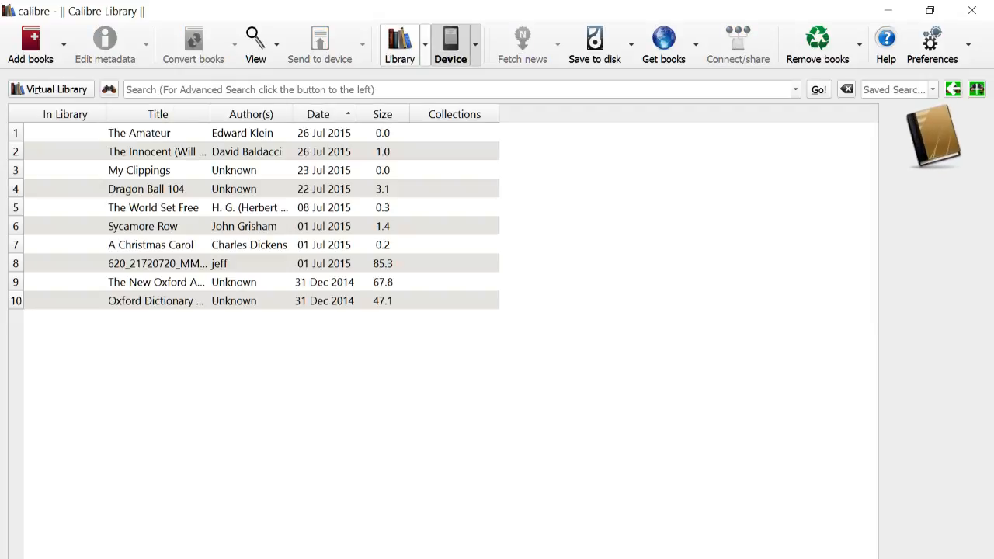
click(397, 43)
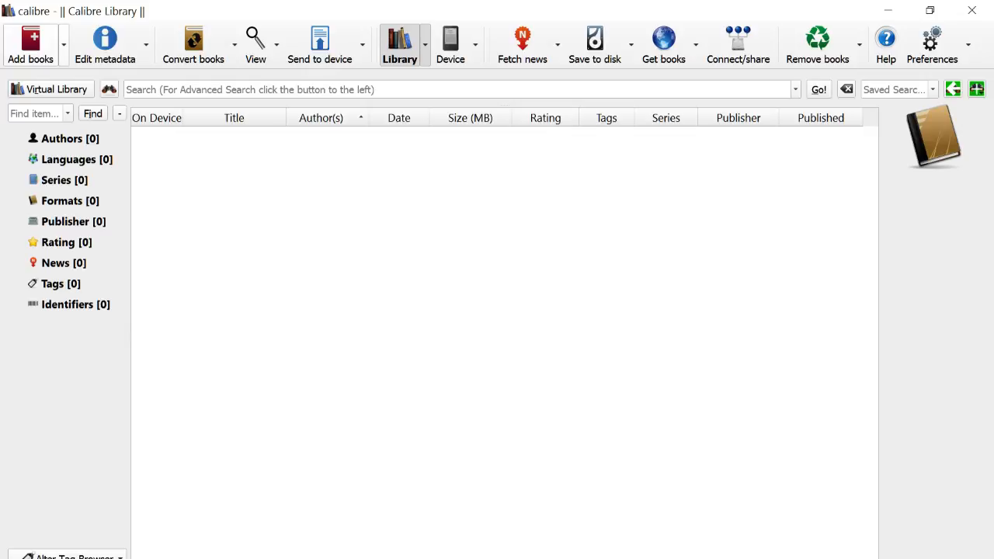
Add the George R. R. Martin EPUB from the Desktop so A Game of Thrones joins the library.
click(33, 37)
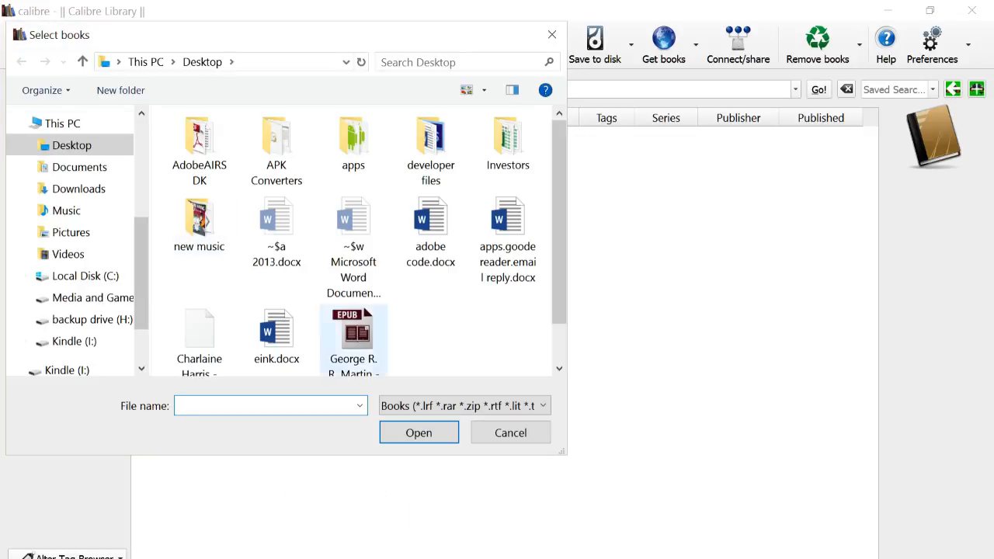
scroll(down, 3)
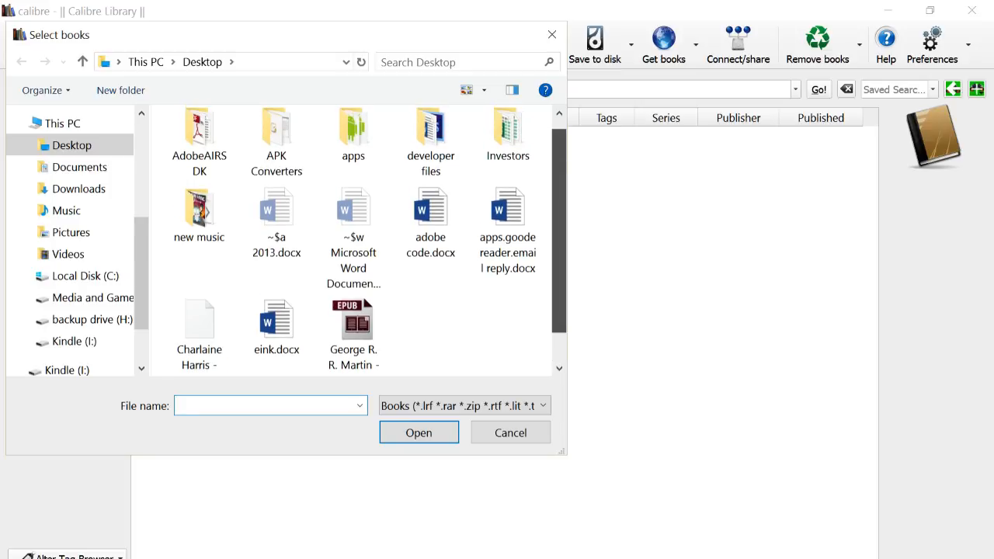
scroll(down, 3)
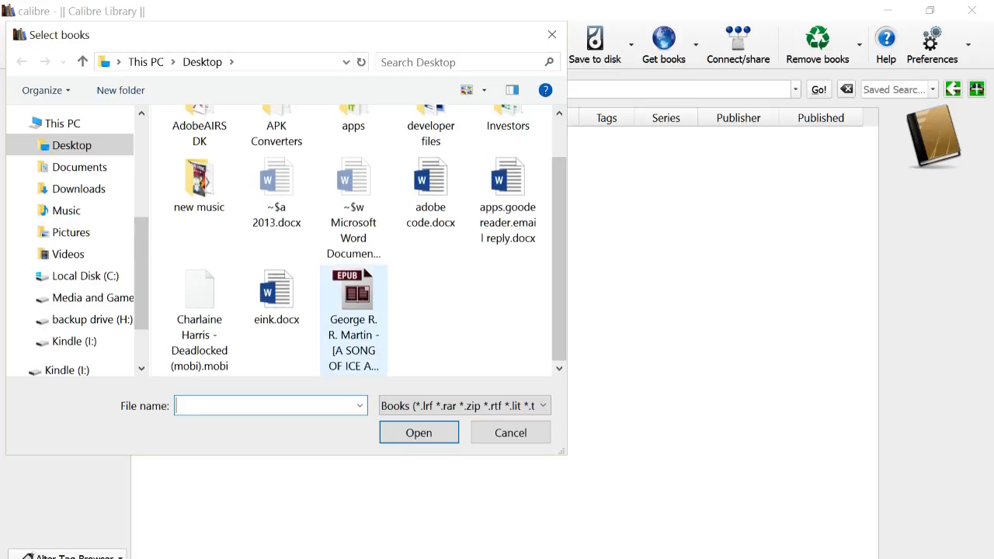
click(352, 298)
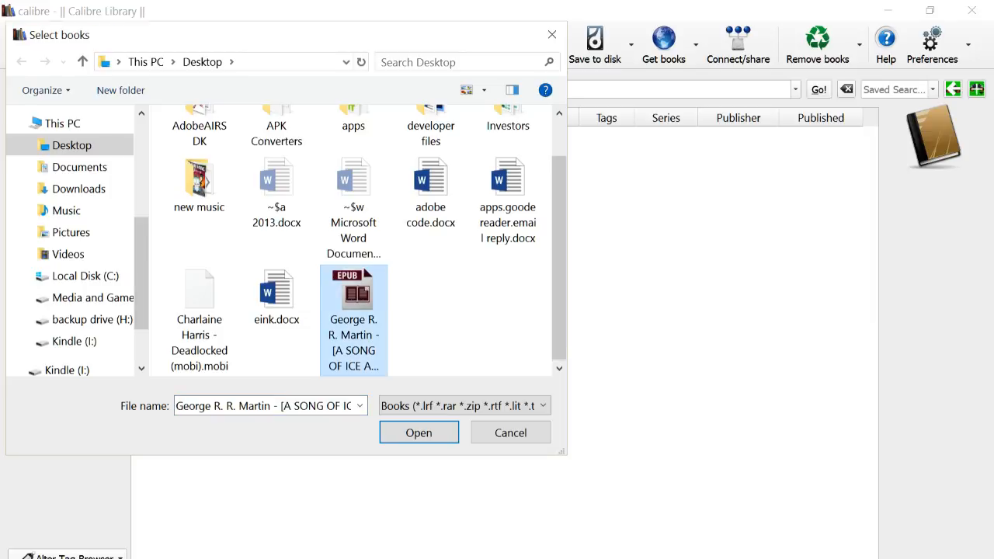
click(419, 431)
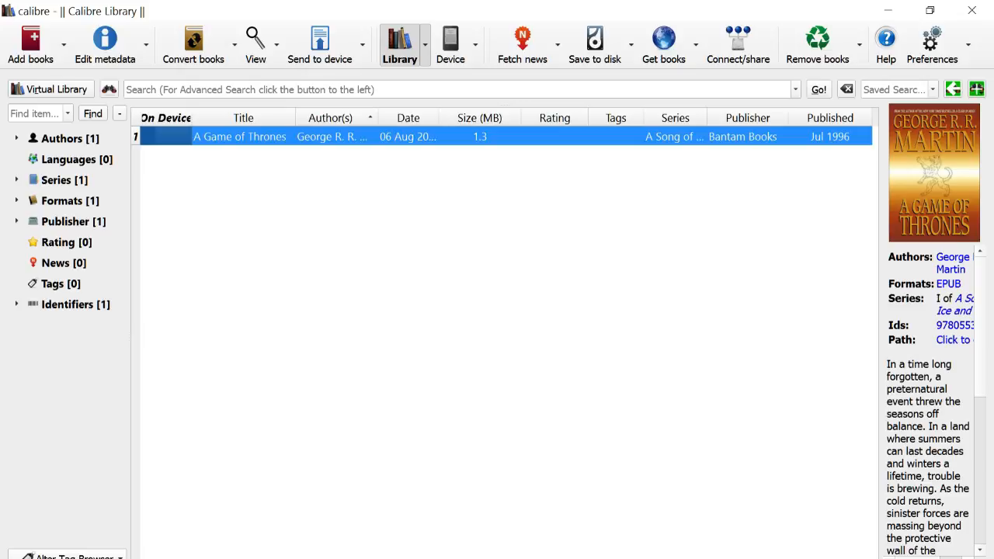
mouse_move(479, 137)
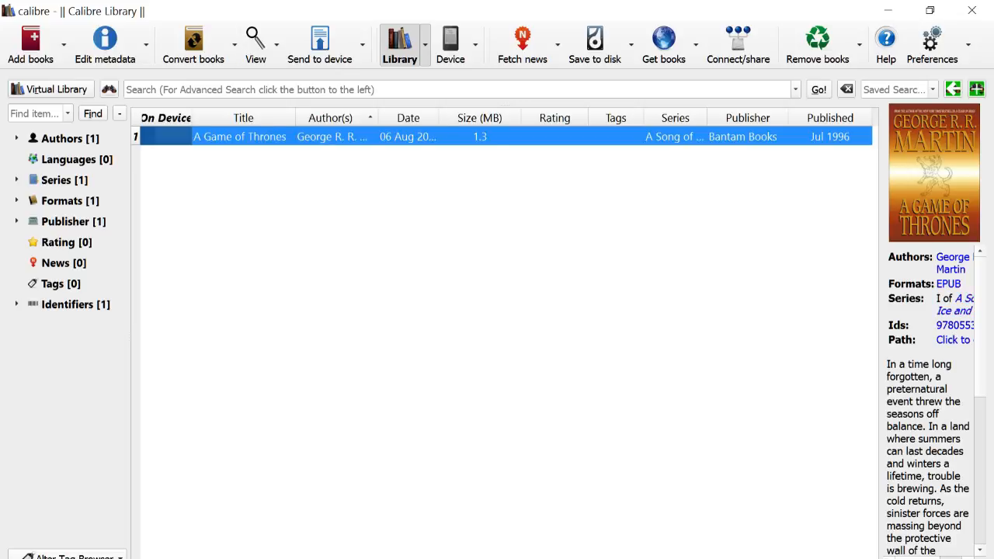
mouse_move(478, 137)
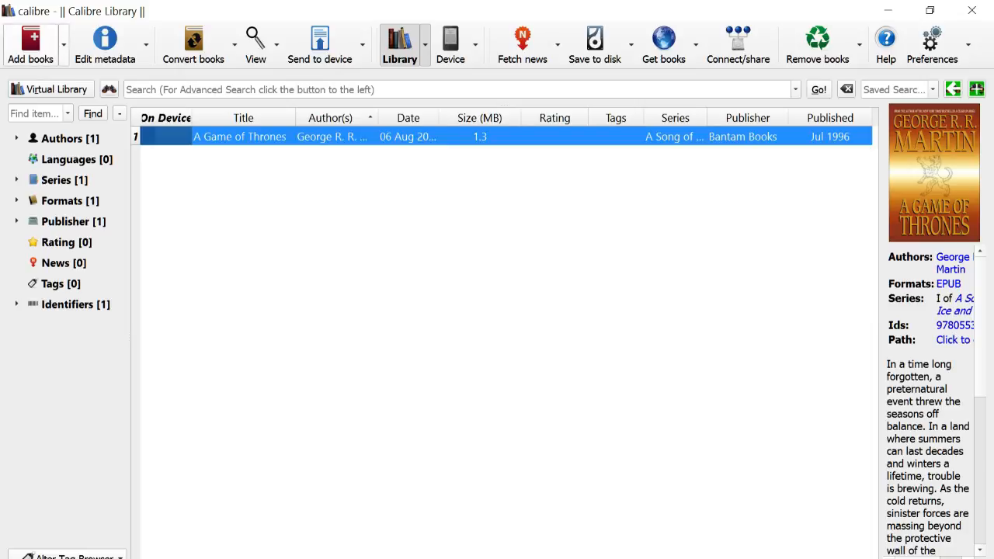
mouse_move(33, 41)
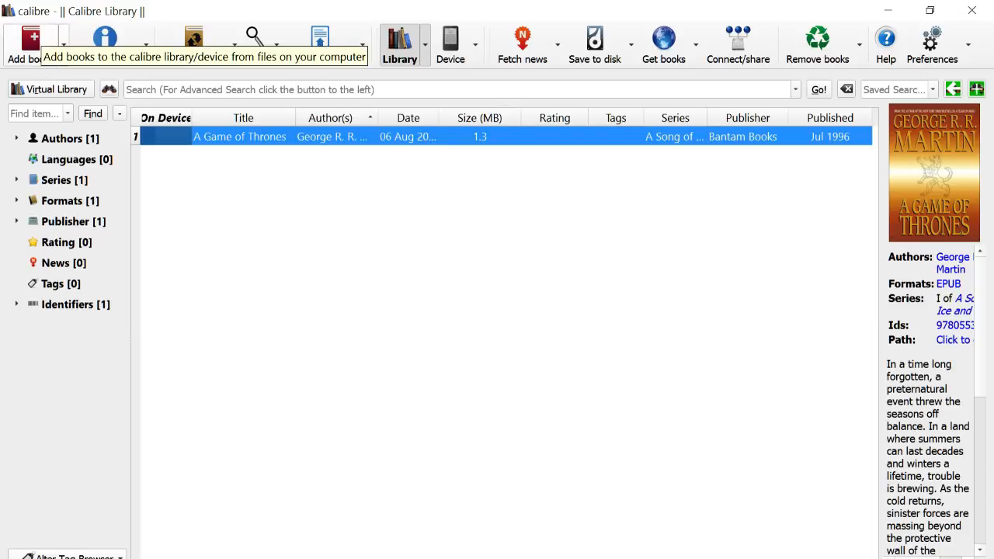
Re-add the same Game of Thrones EPUB and dismiss the Duplicate found warning.
click(32, 34)
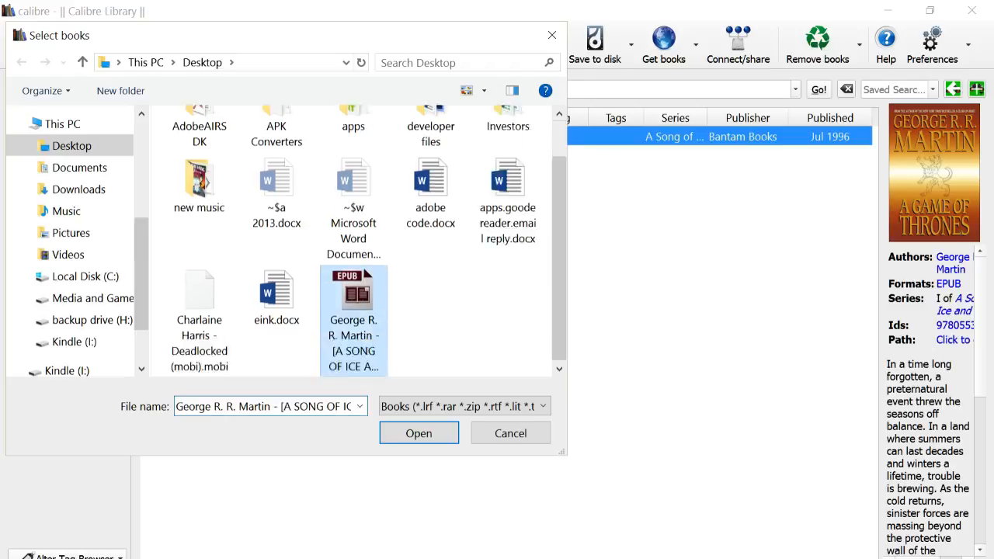
click(419, 432)
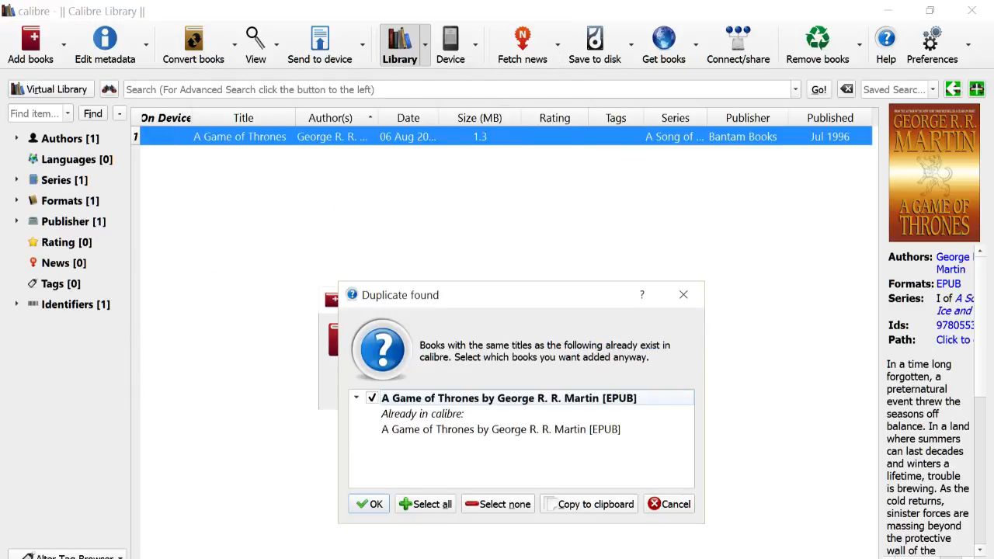
click(369, 503)
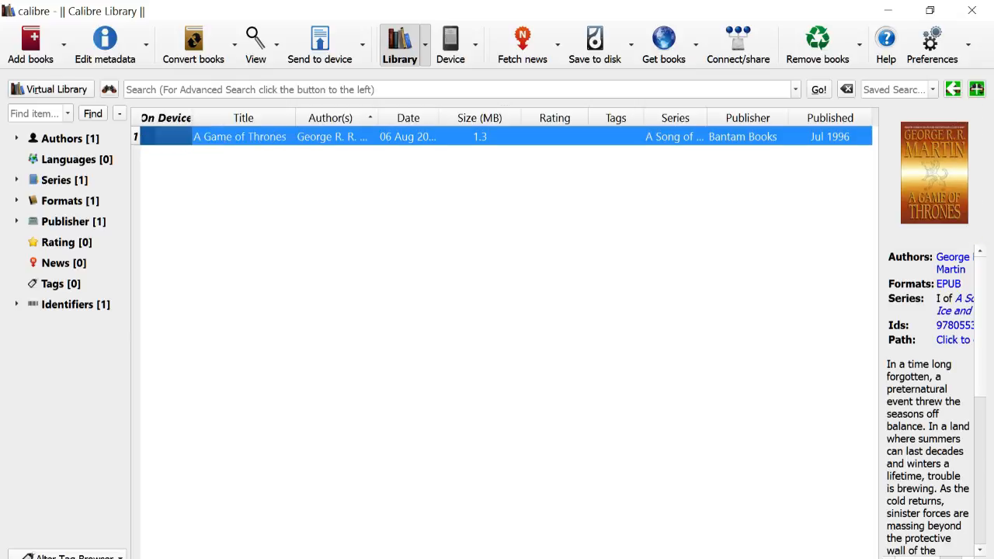
Sort the library by Date, then Published, then Title.
click(242, 118)
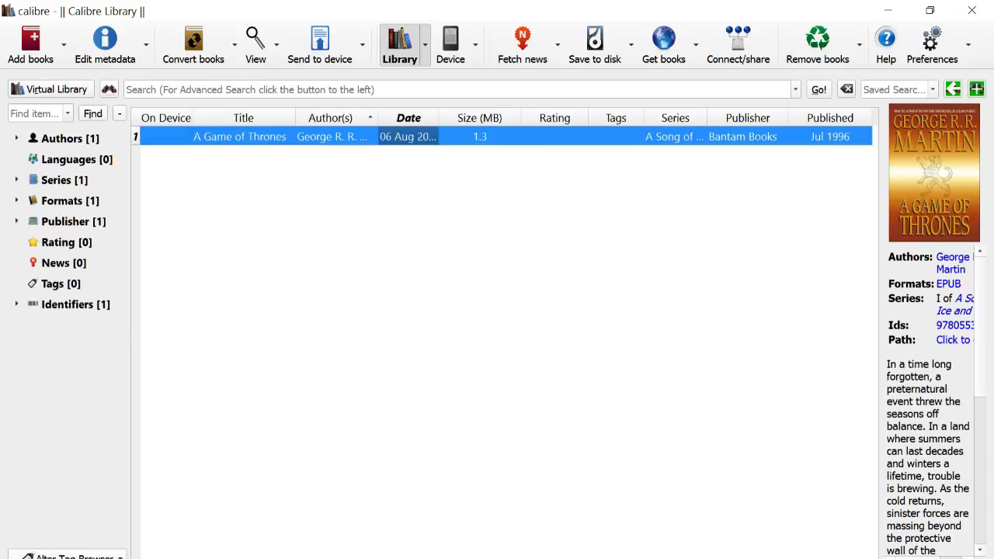
click(746, 118)
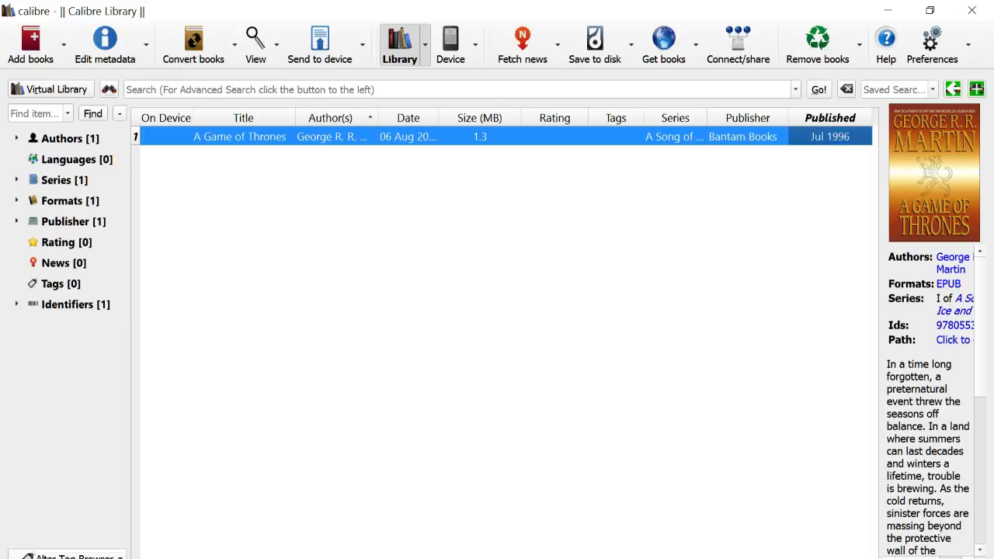
click(242, 118)
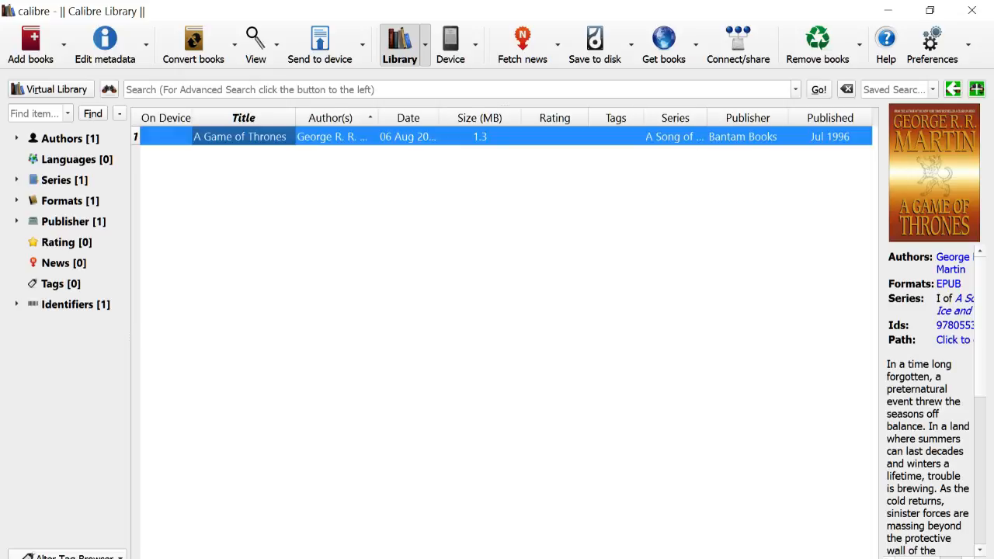
right_click(239, 137)
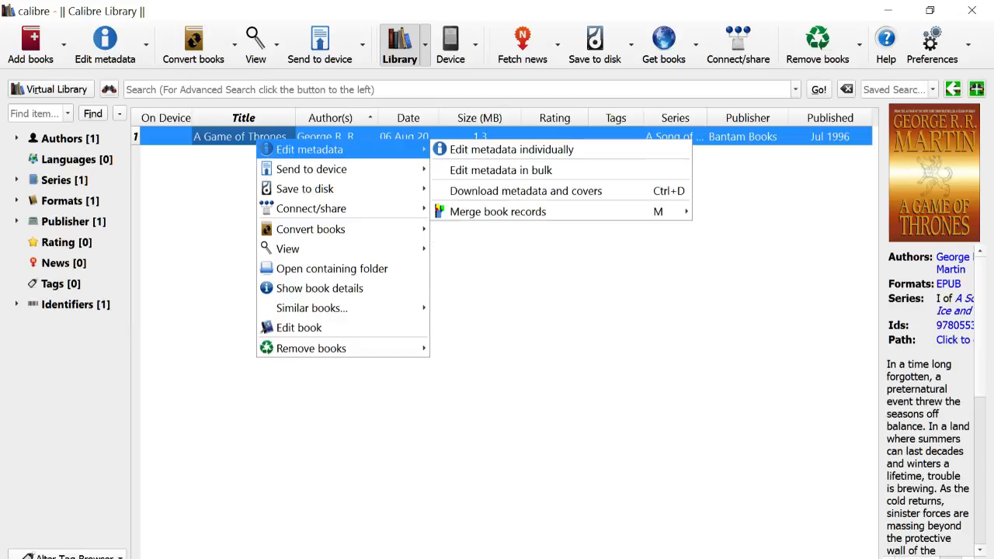
mouse_move(534, 149)
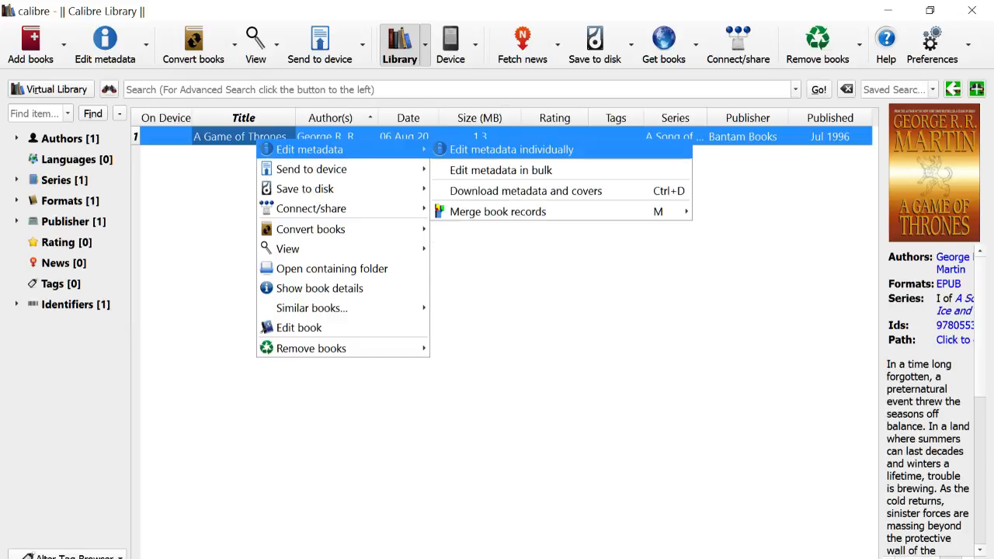
click(513, 149)
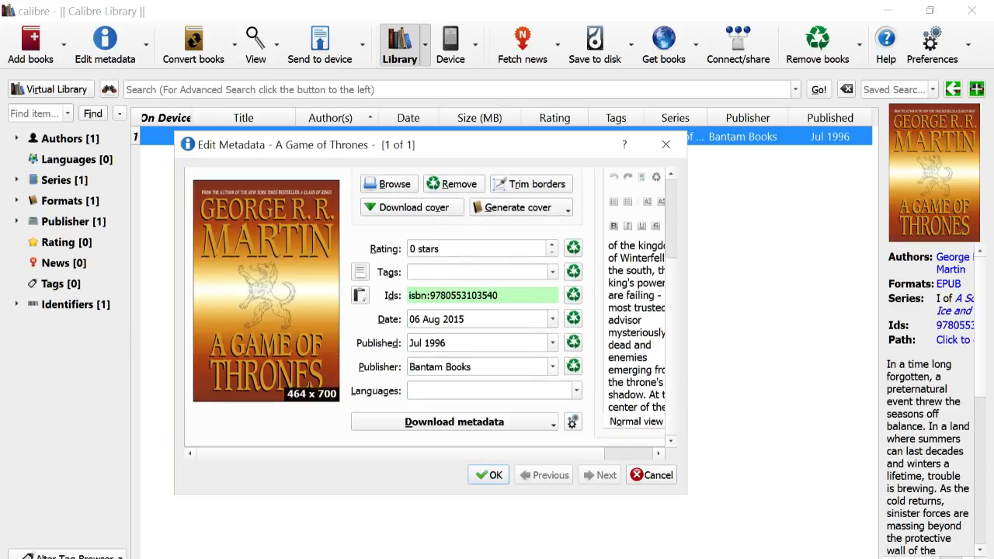
triple_click(475, 295)
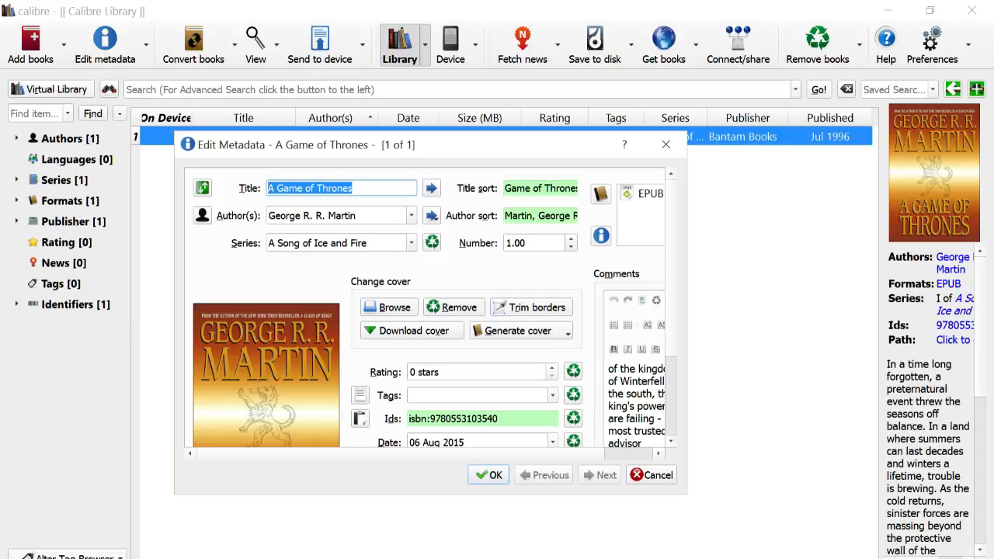
click(339, 215)
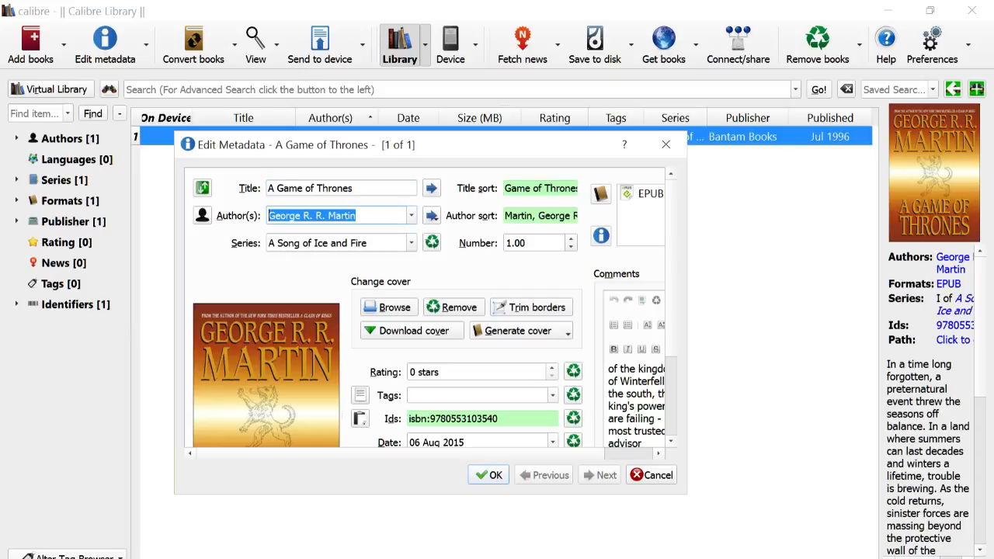
click(487, 475)
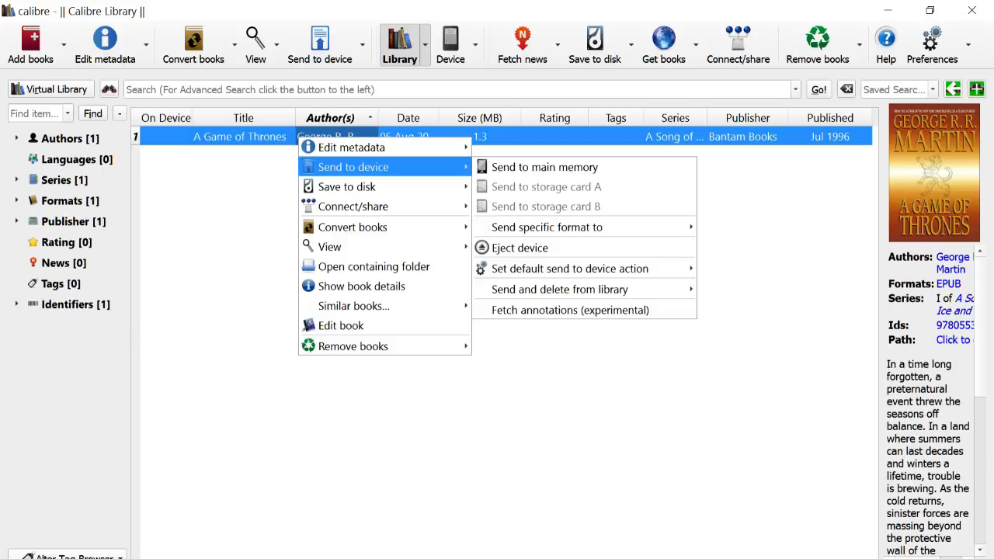
mouse_move(352, 227)
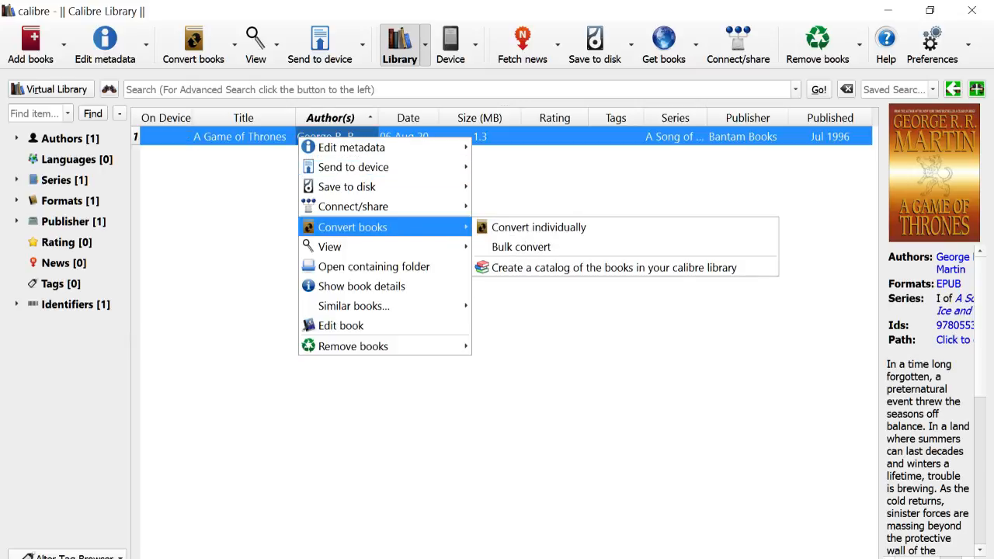
mouse_move(565, 227)
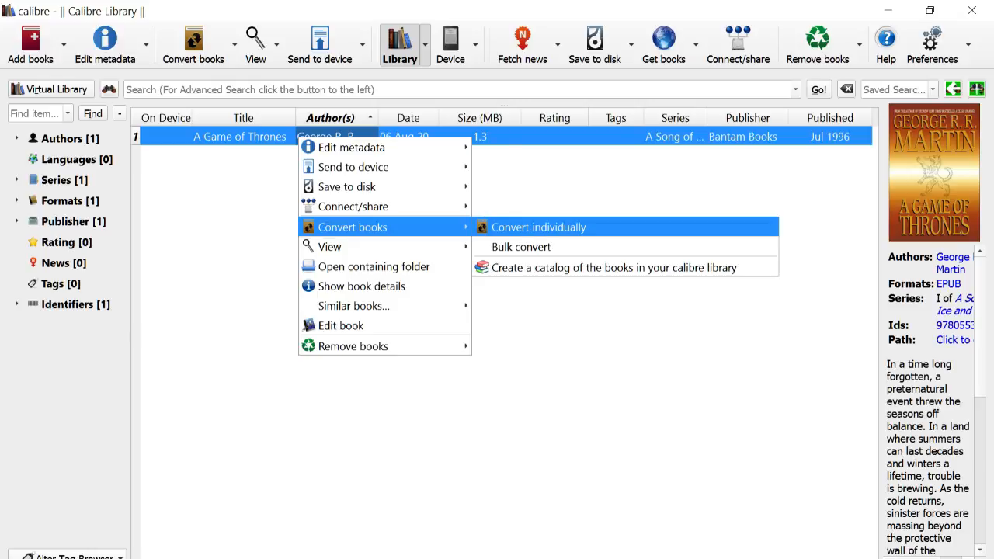
Convert A Game of Thrones individually with MOBI as the output format.
click(537, 227)
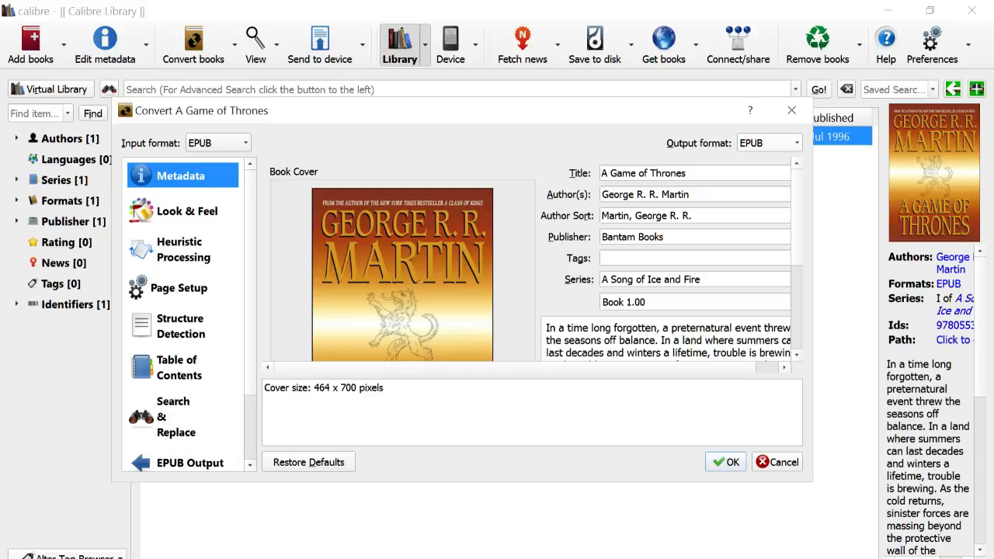
click(768, 143)
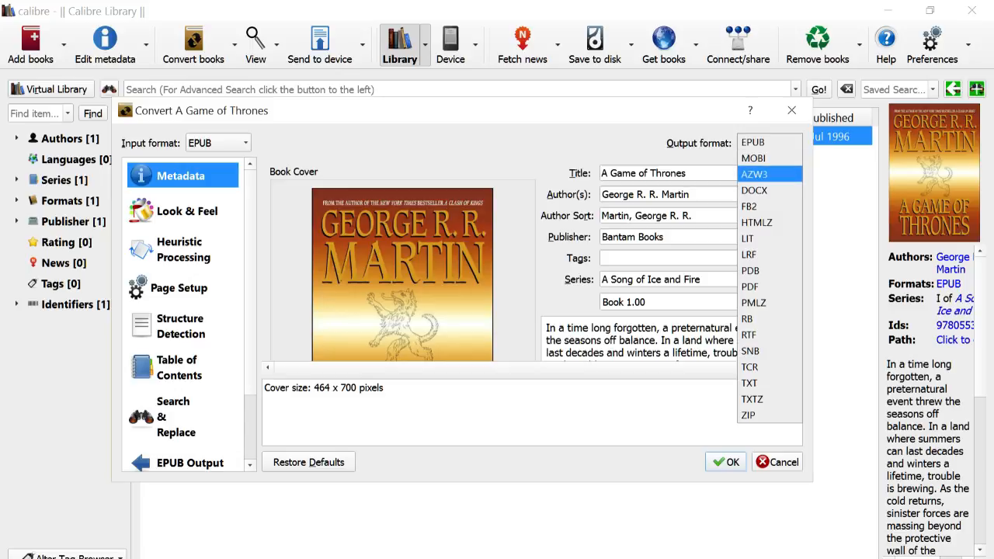
click(753, 158)
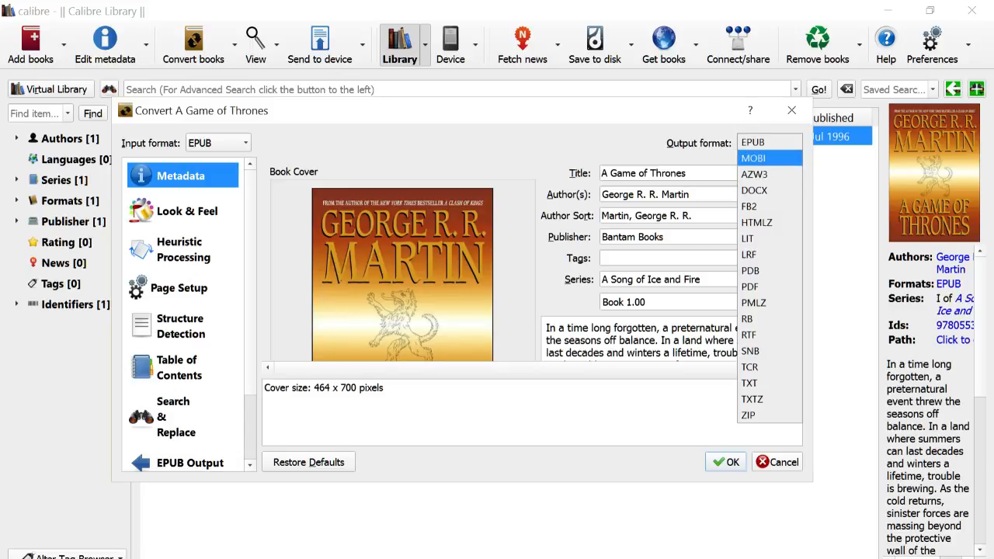
click(752, 158)
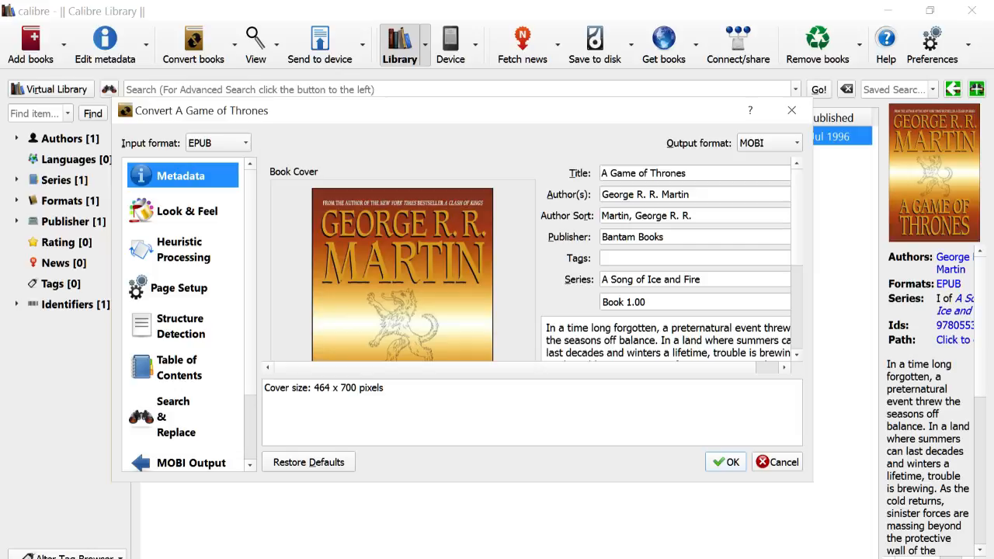
click(726, 461)
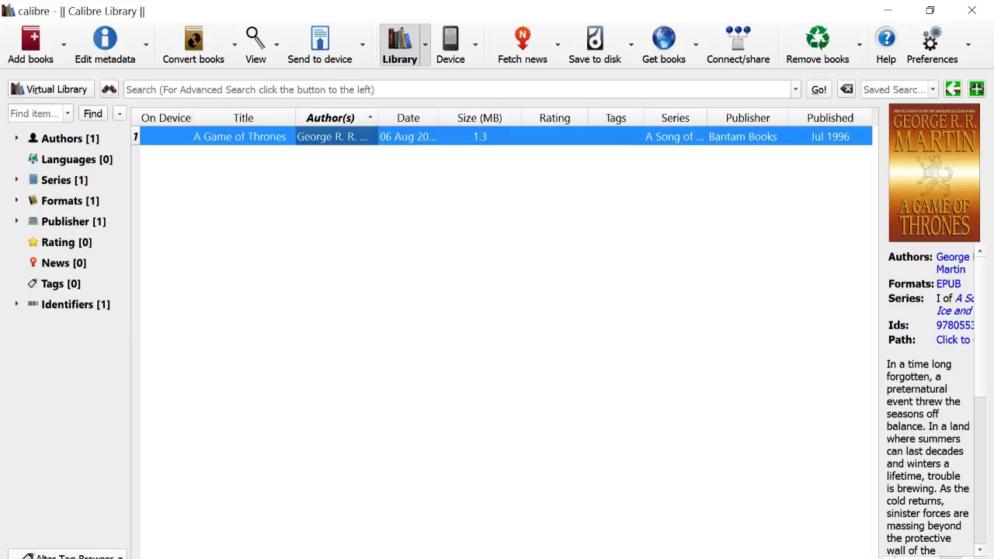
mouse_move(334, 137)
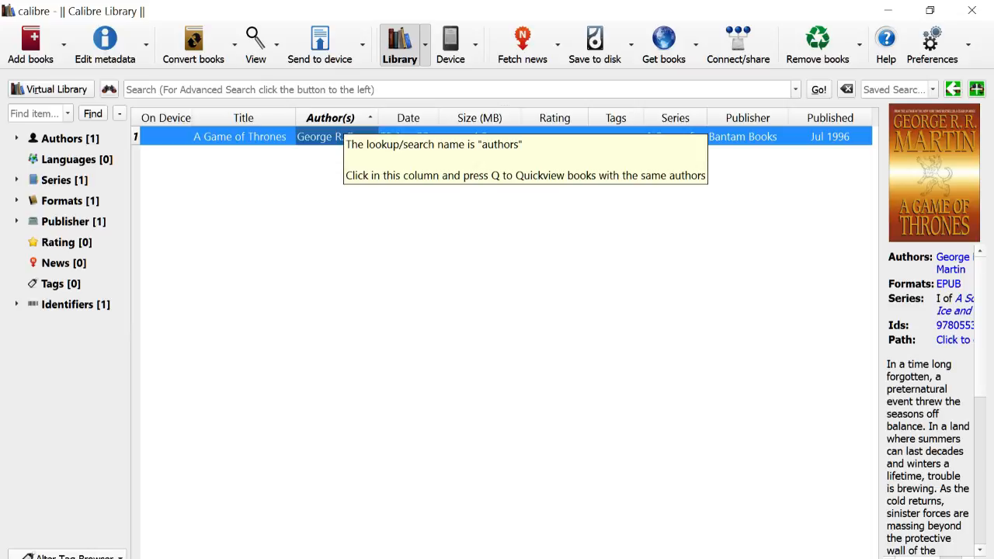
mouse_move(407, 137)
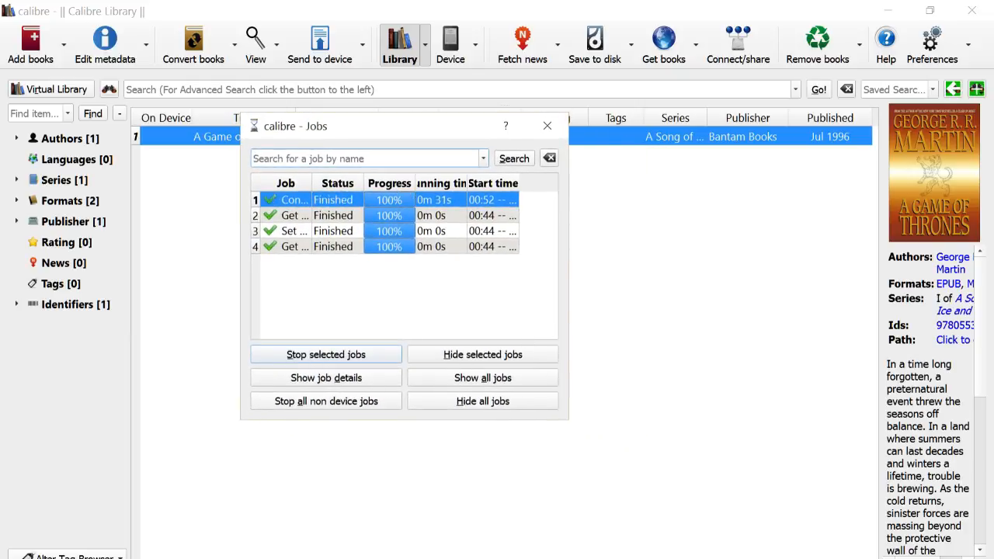
Close the finished Jobs list, leaving A Game of Thrones with EPUB and MOBI formats.
click(547, 124)
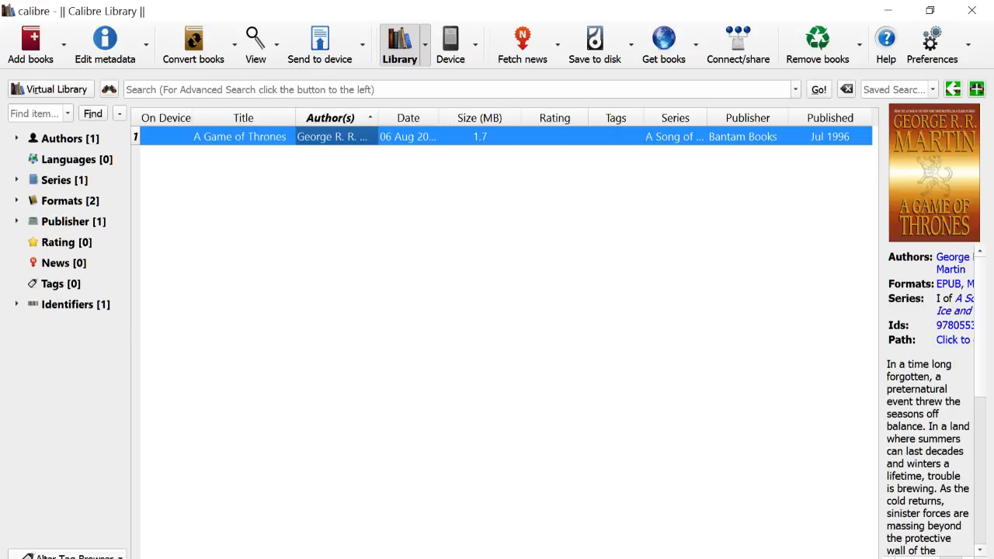
click(407, 118)
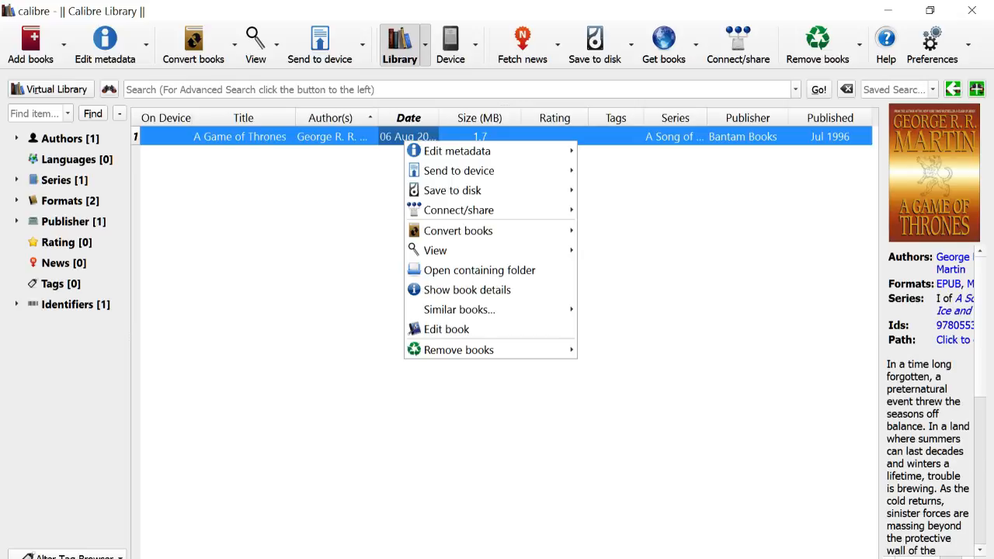
mouse_move(459, 169)
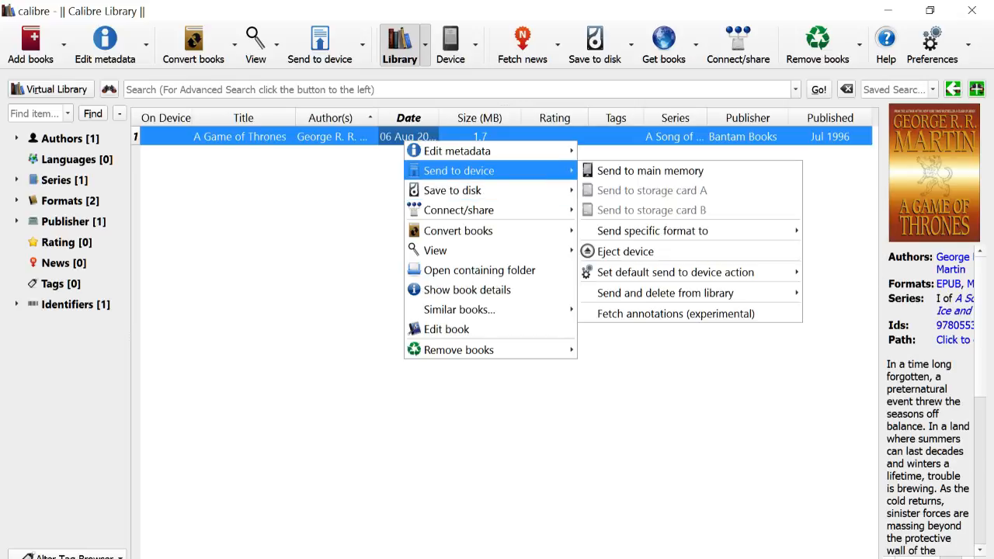
mouse_move(651, 170)
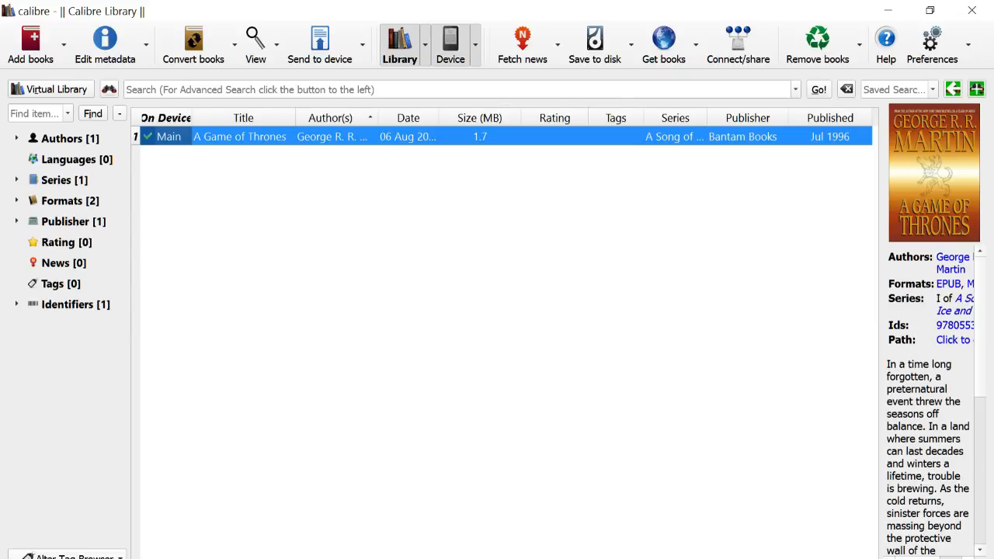
click(449, 39)
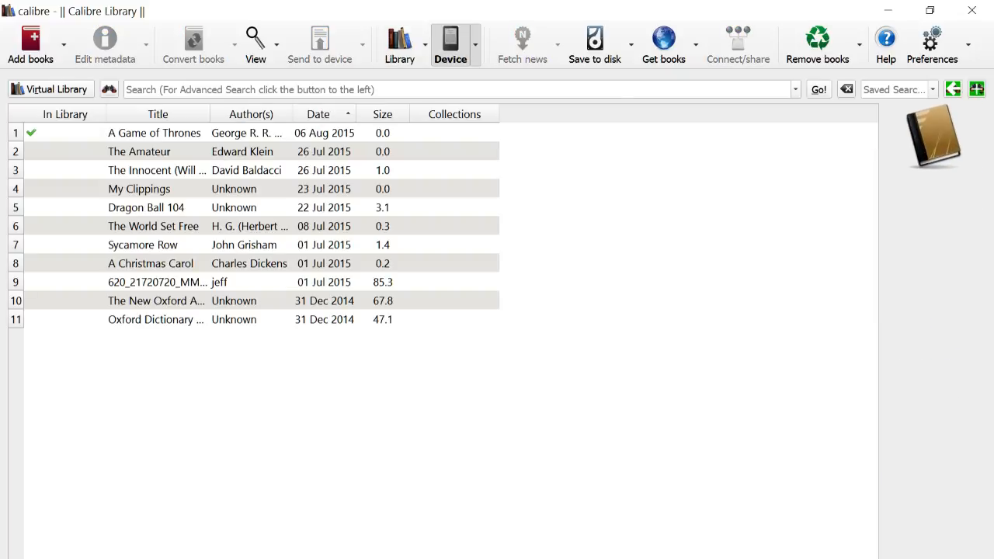
click(153, 134)
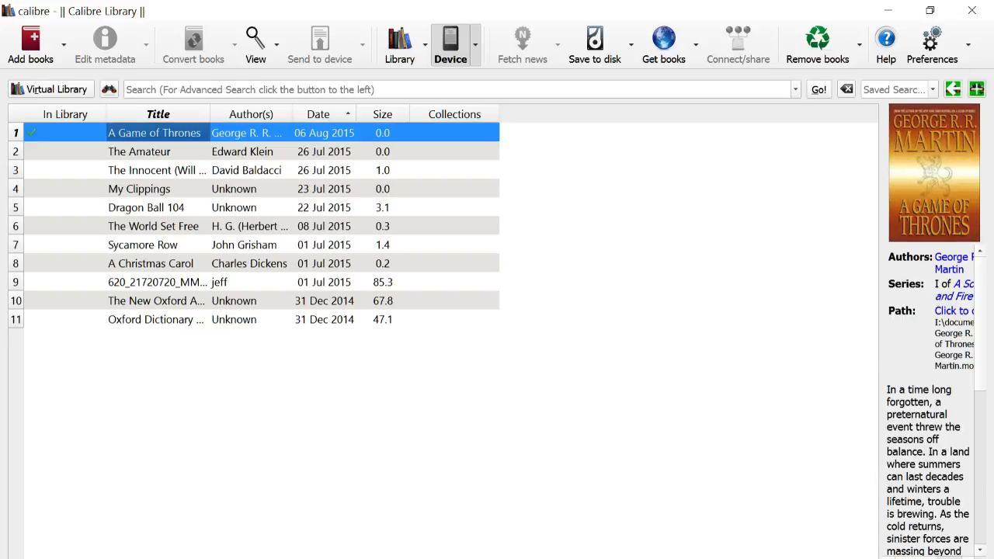
click(139, 152)
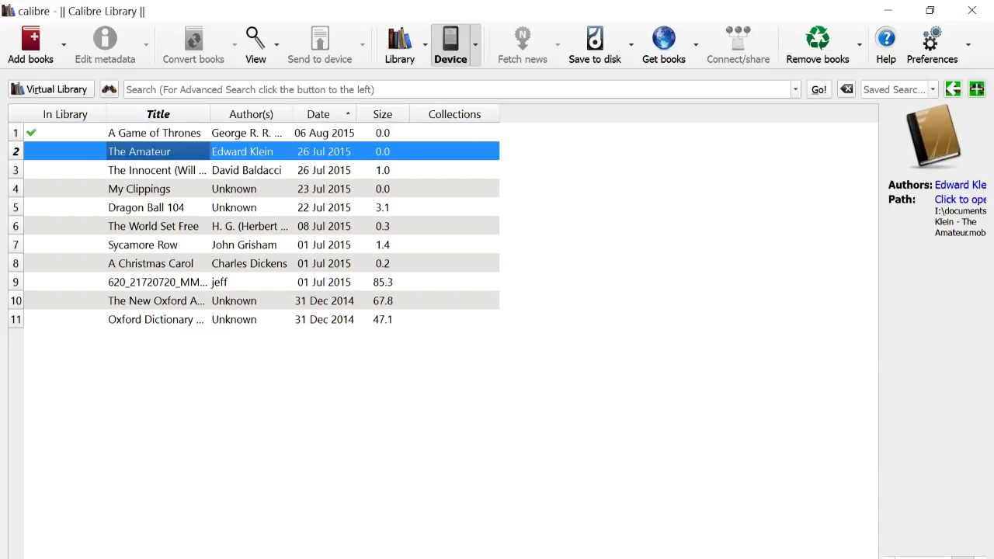
click(139, 189)
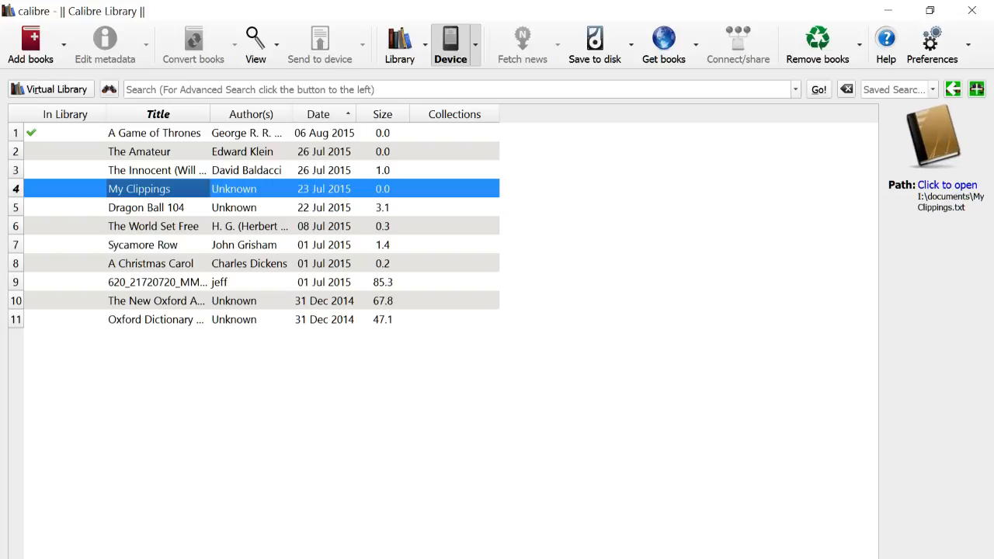
click(156, 282)
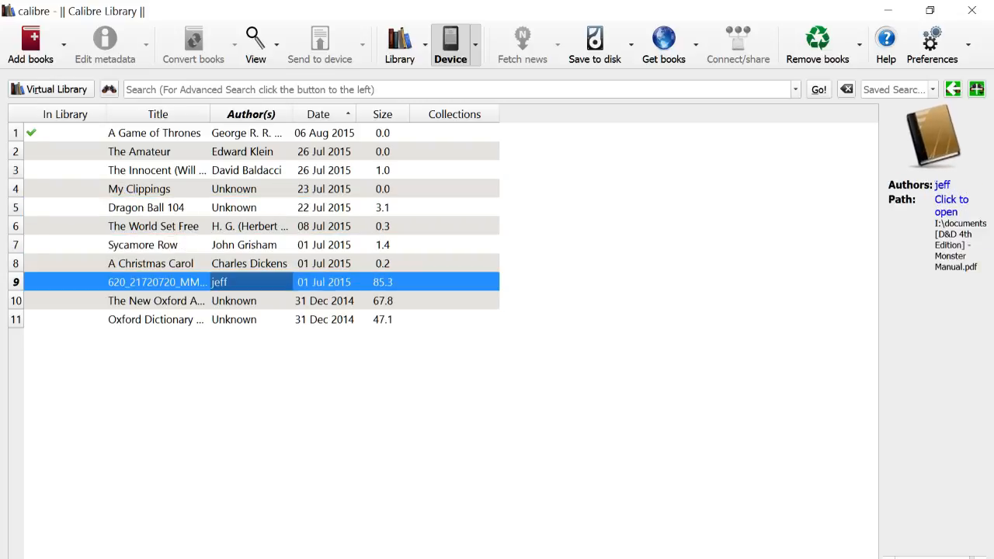
click(398, 43)
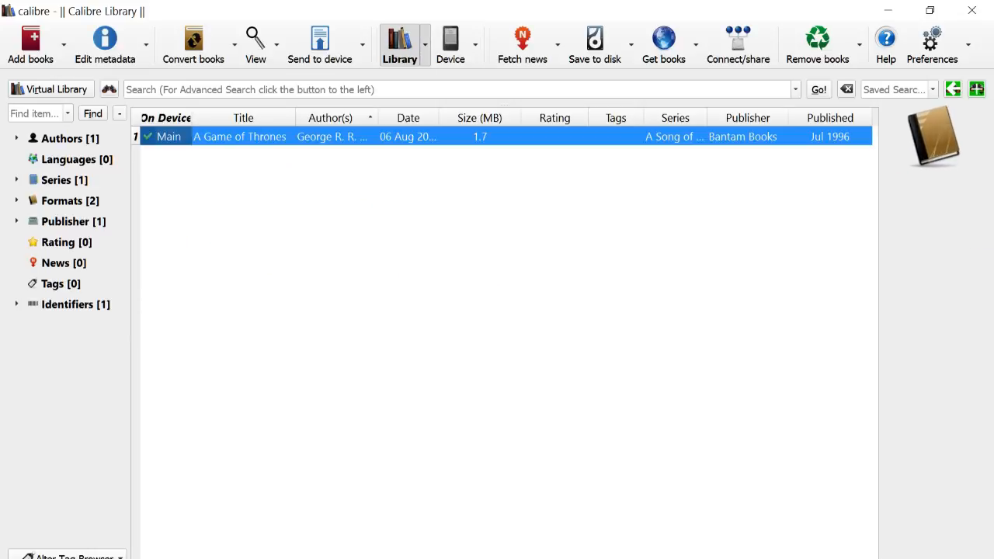
Remove A Game of Thrones from the library, confirming the deletion location.
right_click(329, 136)
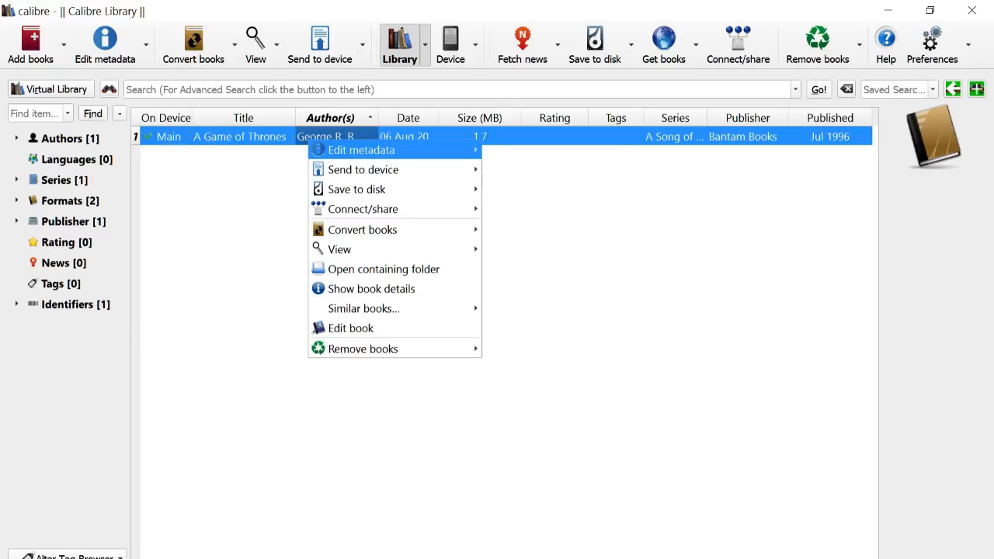
click(362, 347)
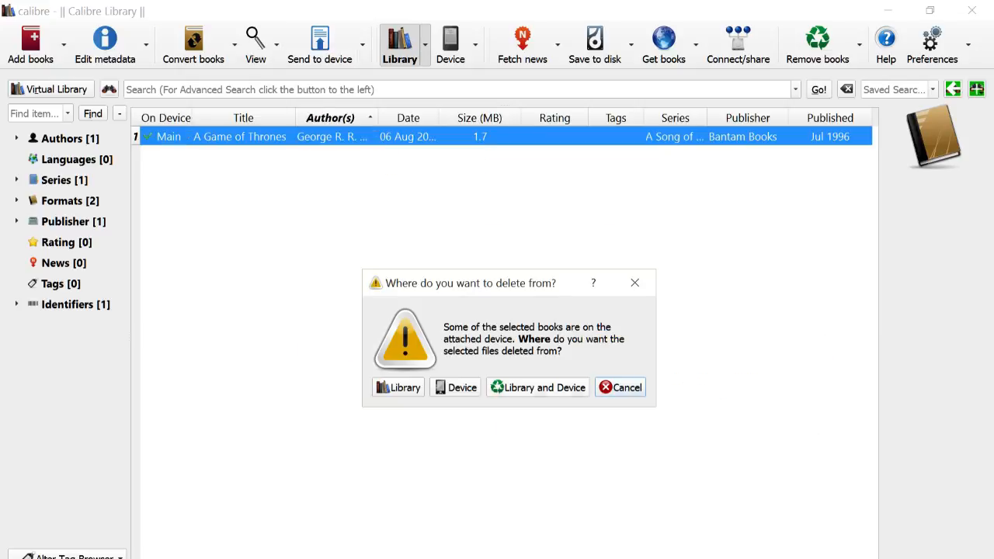
click(537, 387)
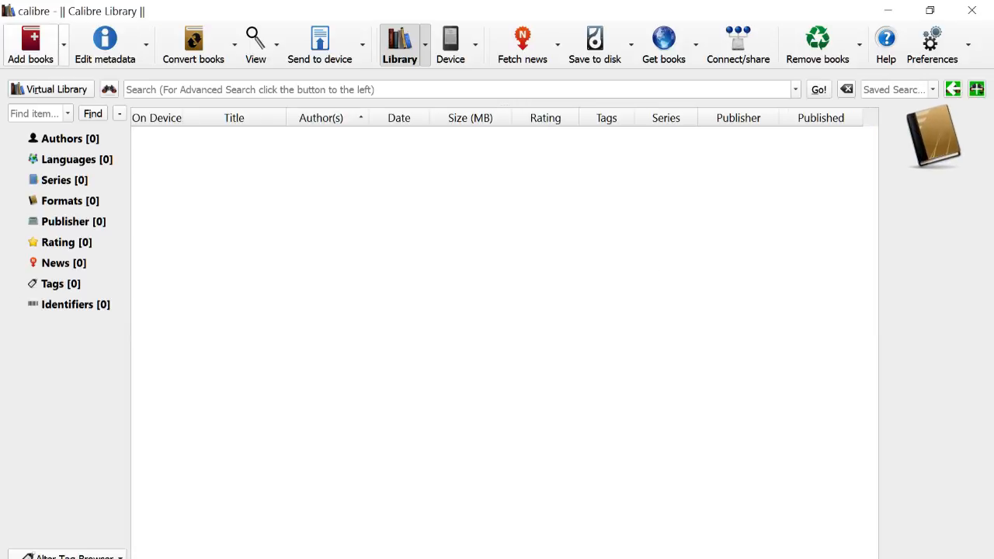
Add 'Charlaine Harris - Deadlocked (mobi).mobi' from the Desktop to the library.
click(31, 41)
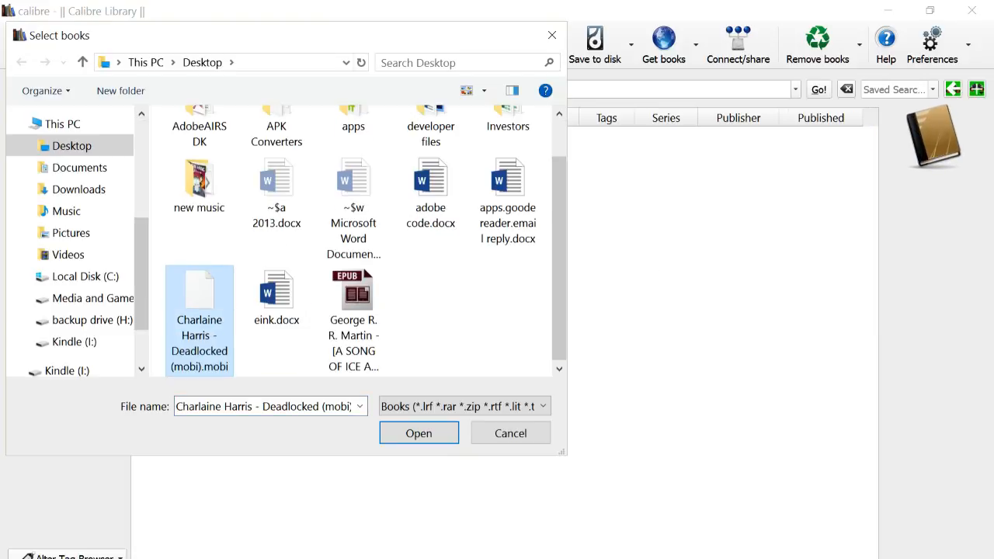
click(420, 432)
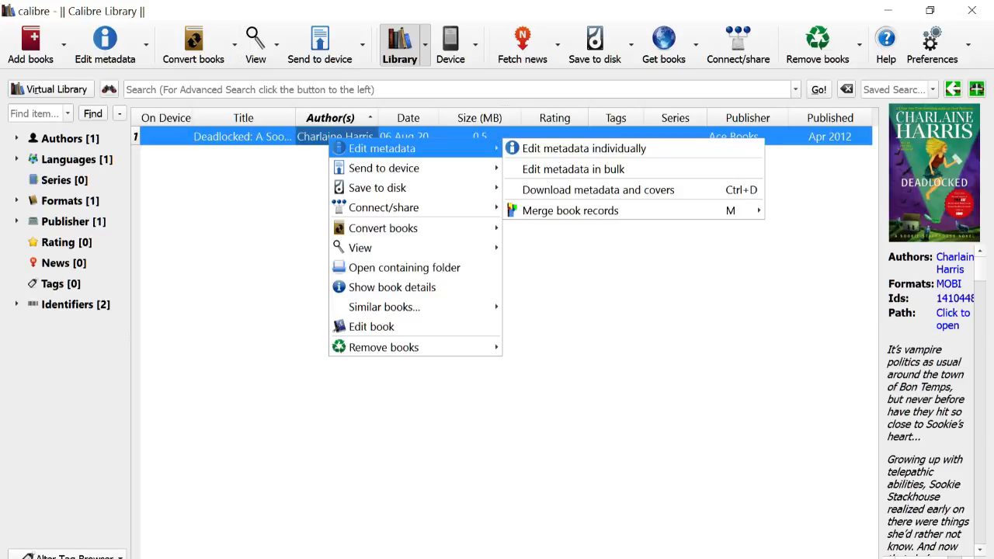
Edit Deadlocked's metadata and shorten its title to just 'Deadlocked'.
click(584, 149)
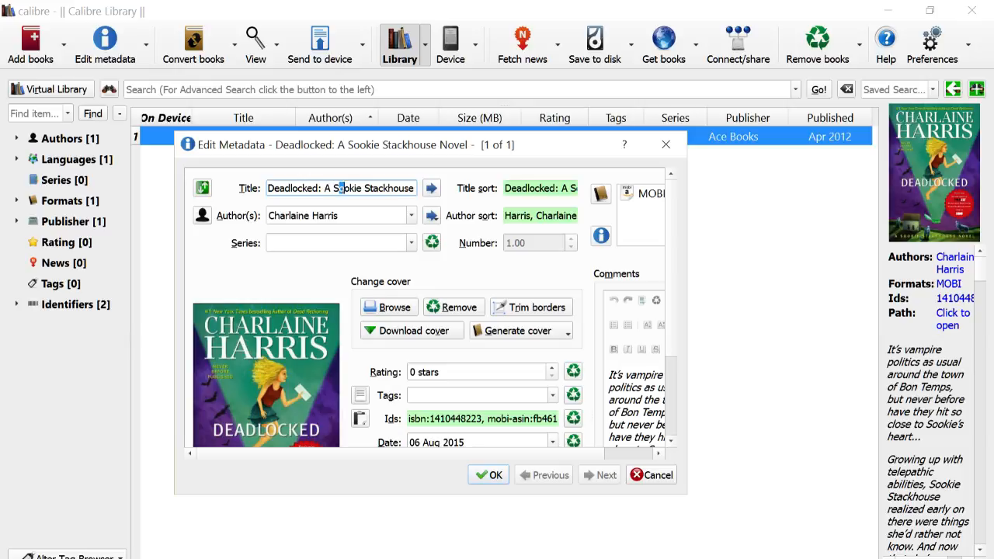
triple_click(340, 188)
text(Deadlocked)
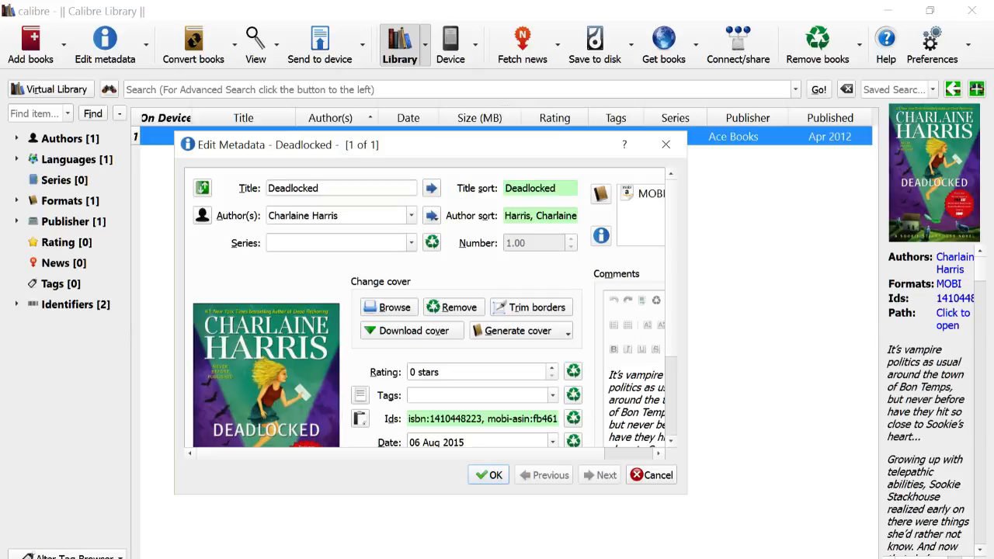
mouse_move(432, 187)
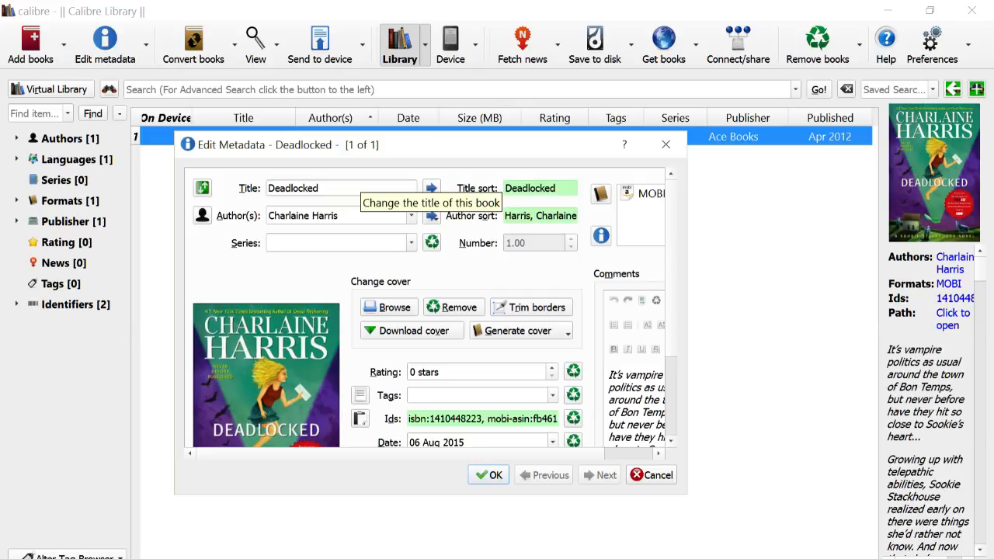
click(341, 188)
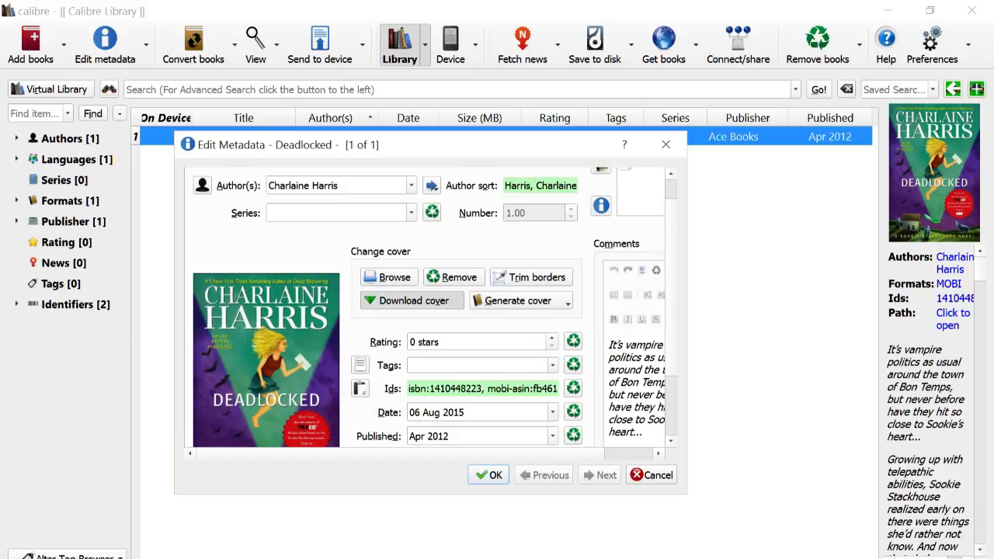
Download a new cover for Deadlocked and accept the 641×1000 image.
click(411, 302)
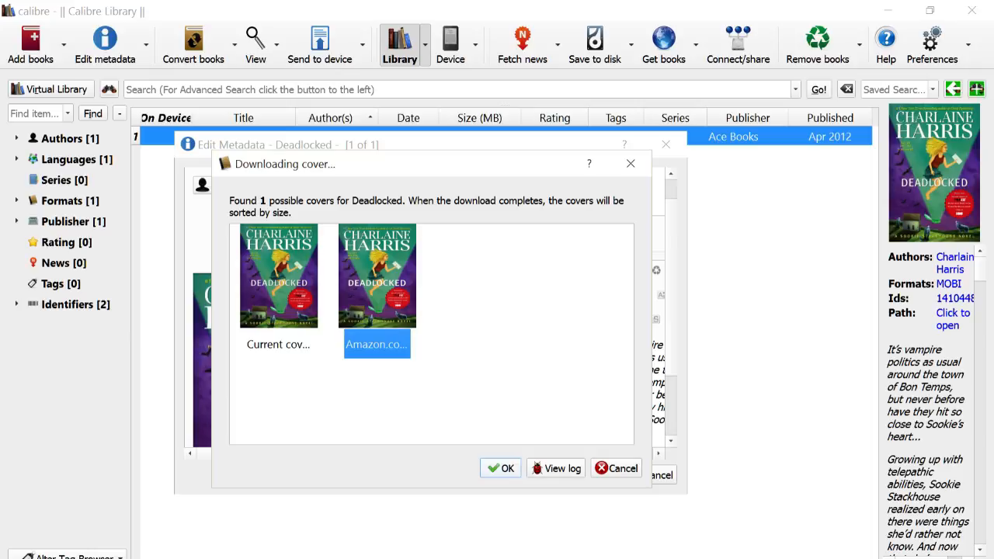
click(500, 469)
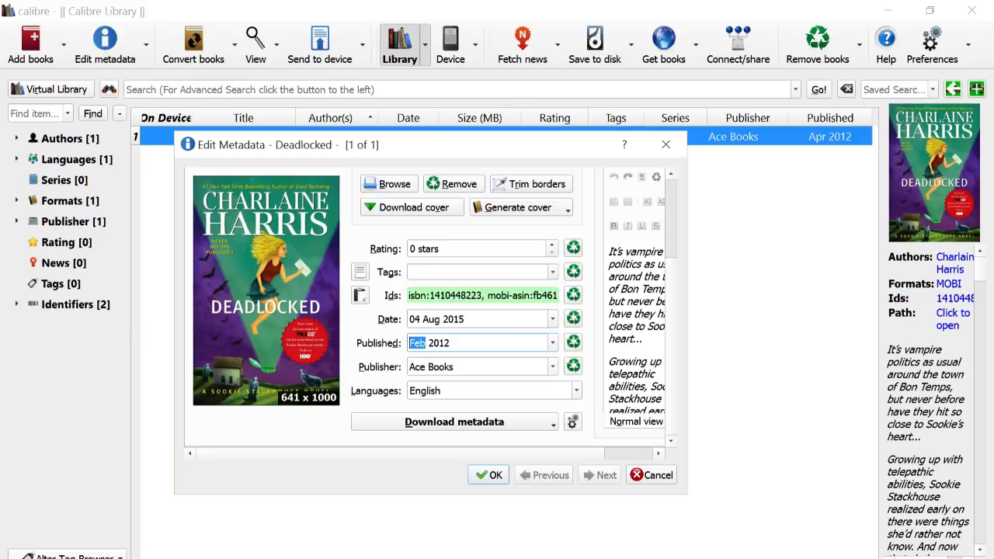
Download Deadlocked's metadata (3 stars, tags, Wheeler Publishing, May 2012) and save it.
click(453, 423)
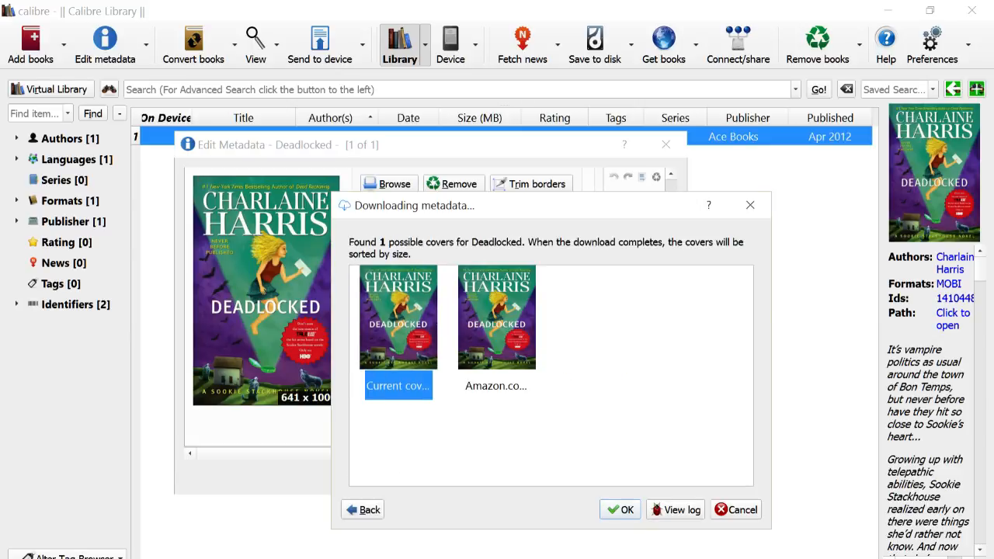
click(624, 510)
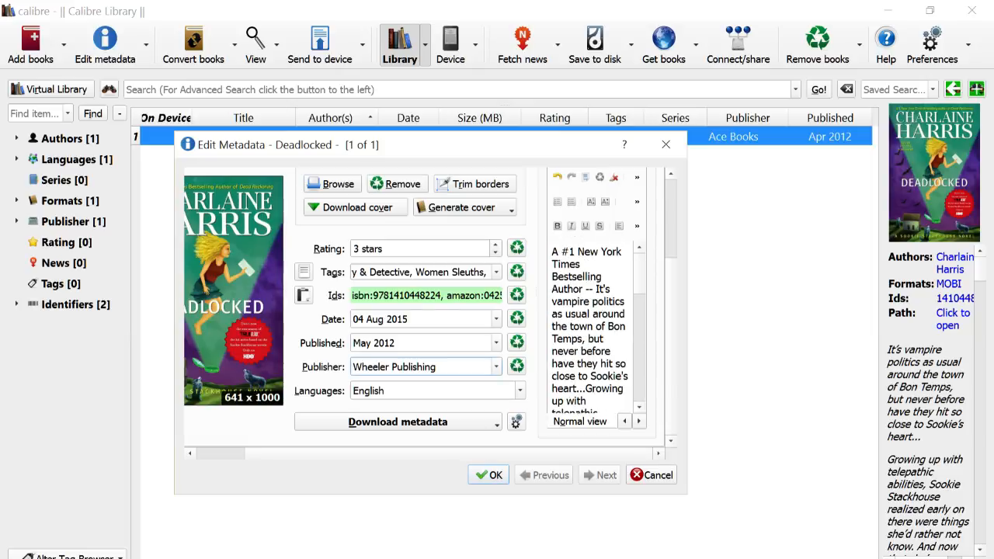
click(489, 475)
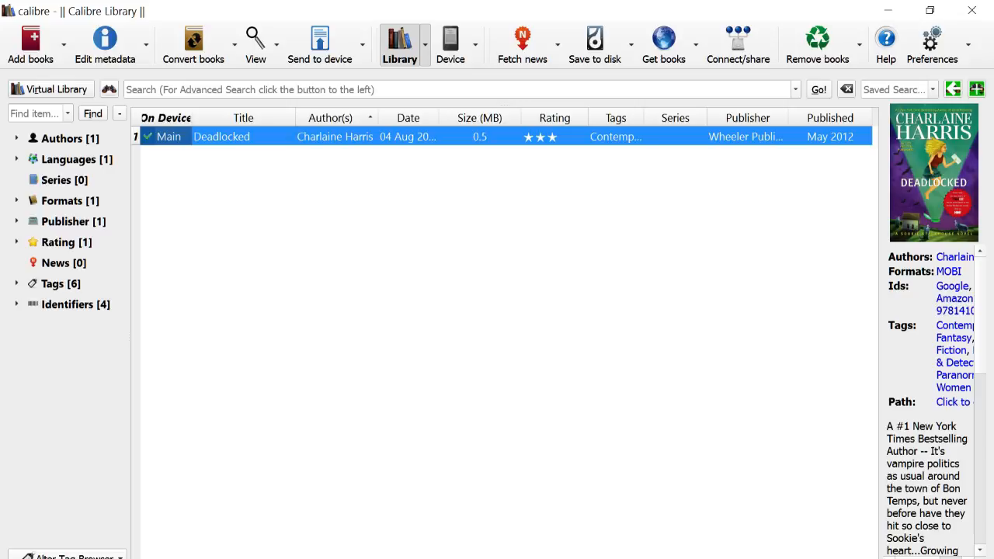
mouse_move(450, 38)
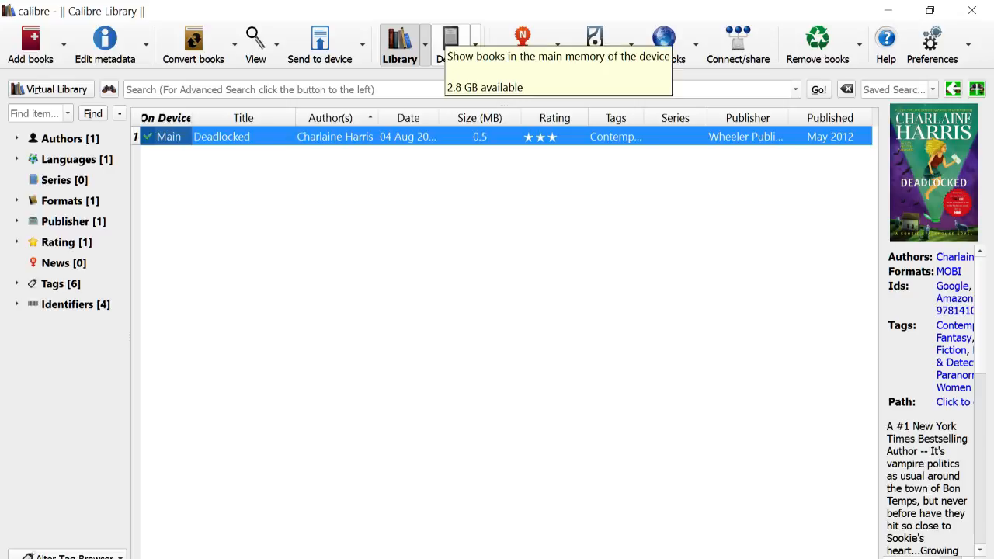
Show the Kindle's twelve books and select the Oxford Dictionary entry after reviewing The Amateur.
click(448, 34)
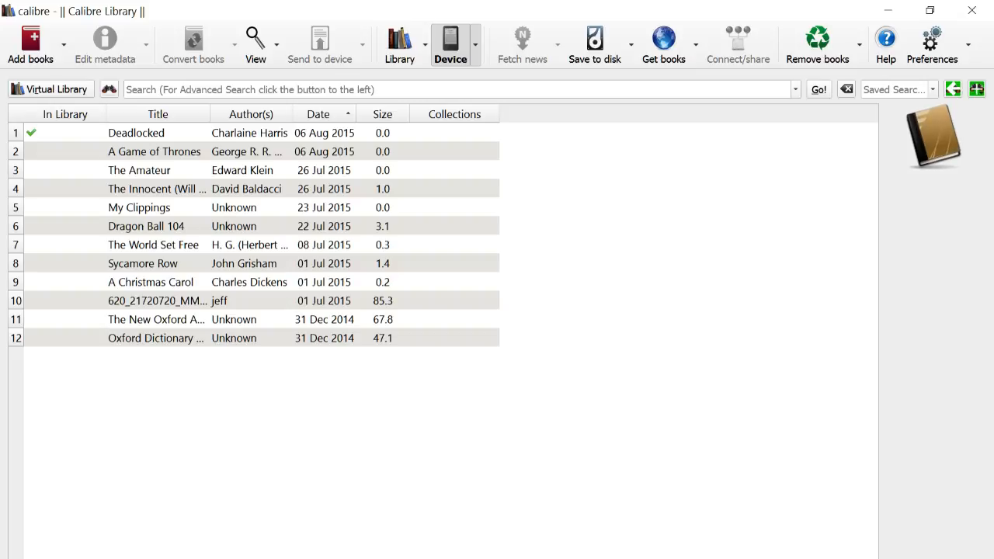
click(140, 169)
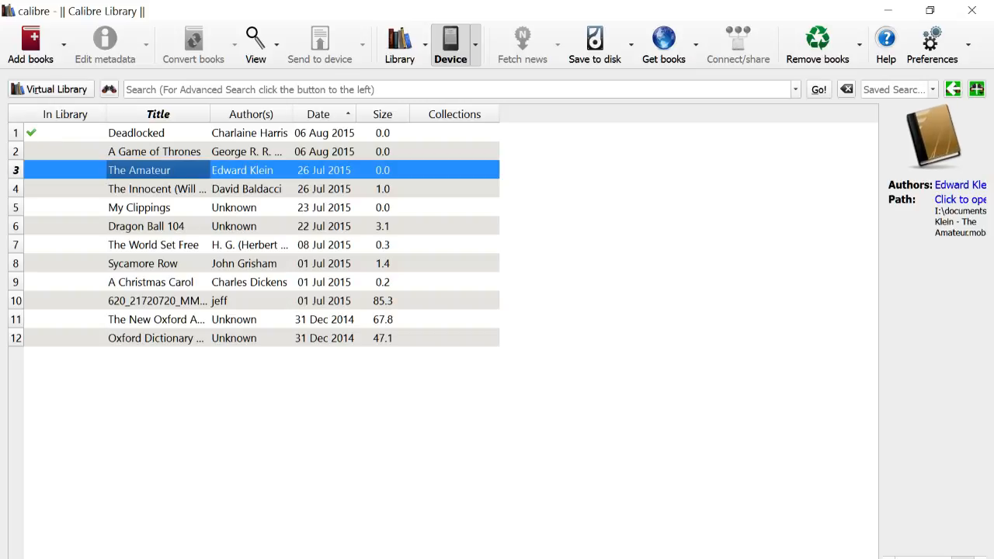
click(155, 338)
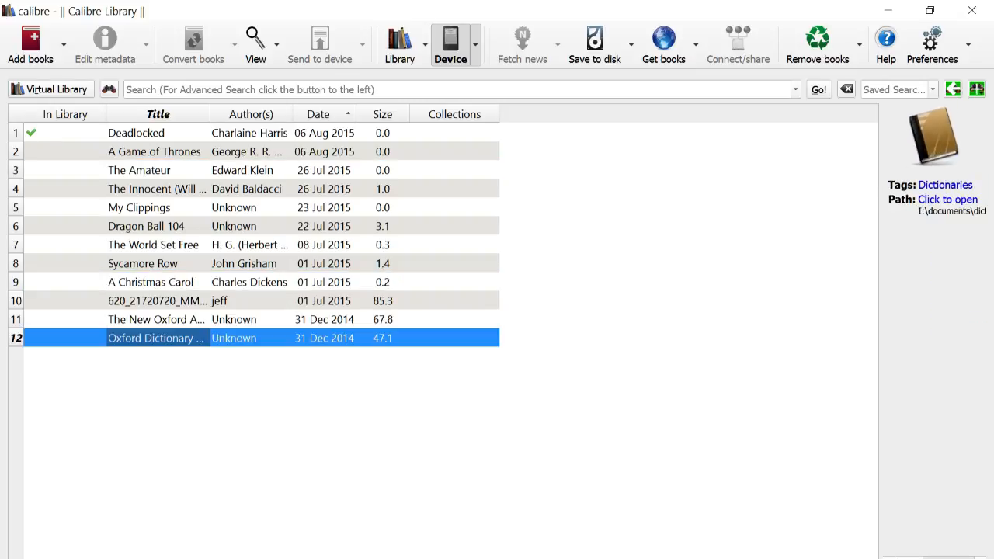
click(155, 320)
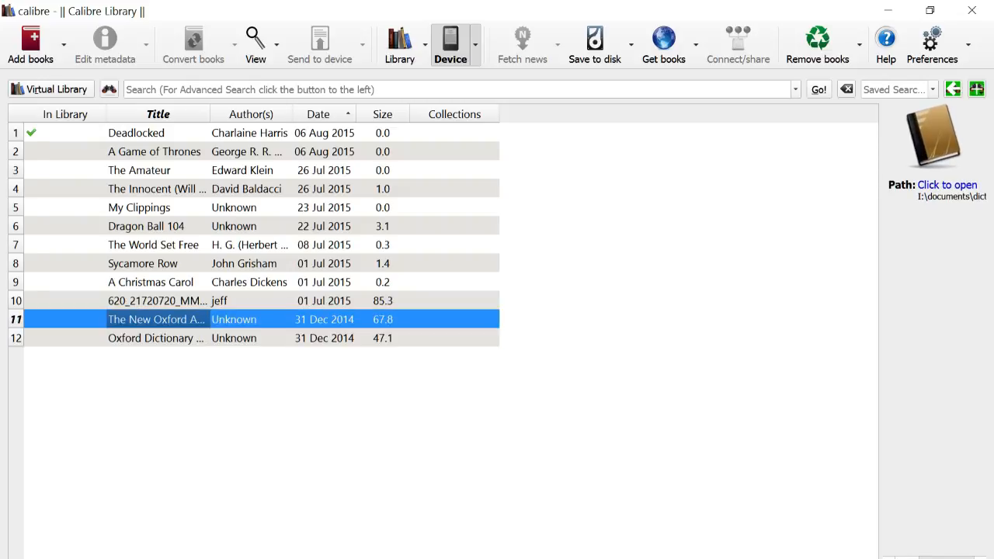
click(155, 338)
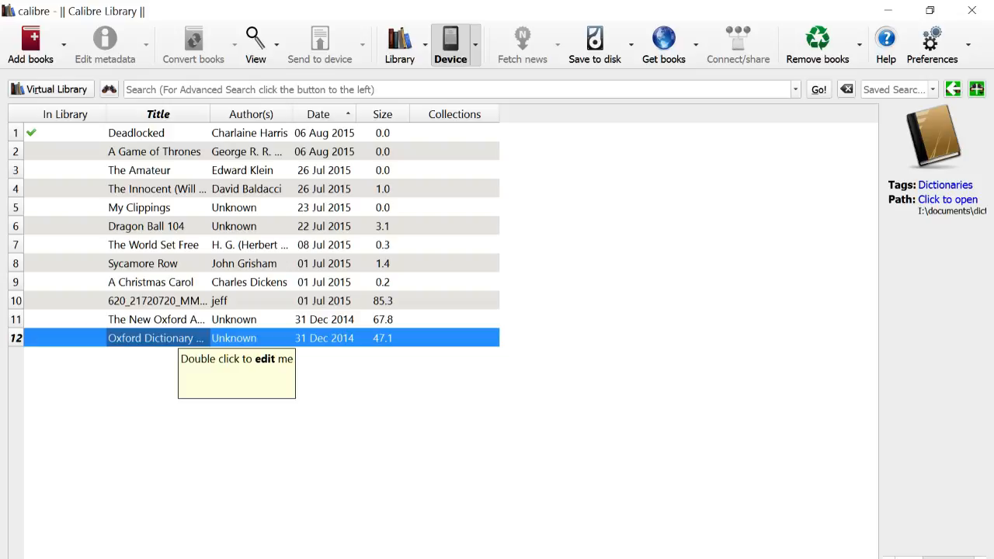
Remove the Oxford Dictionary from the Kindle, leaving eleven books on the device.
right_click(156, 338)
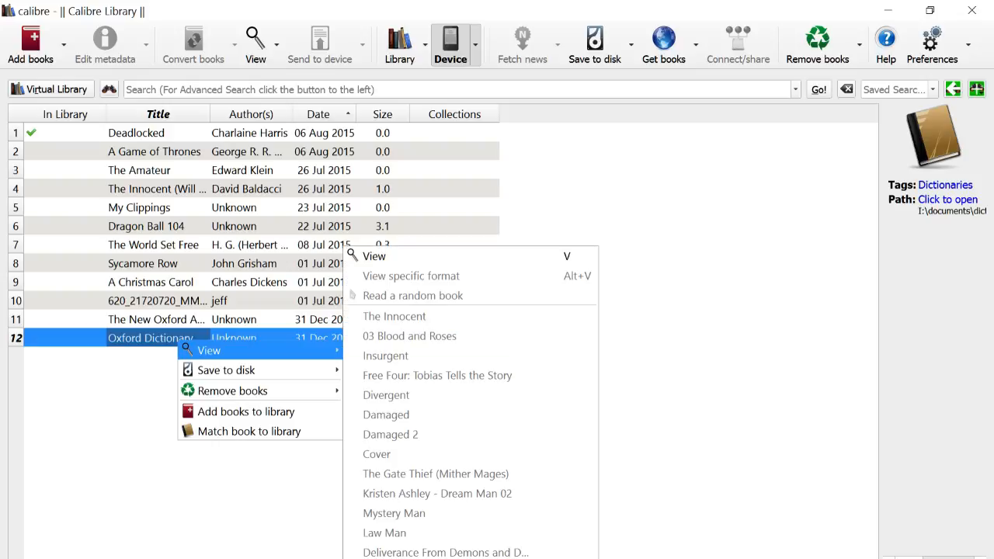
mouse_move(233, 391)
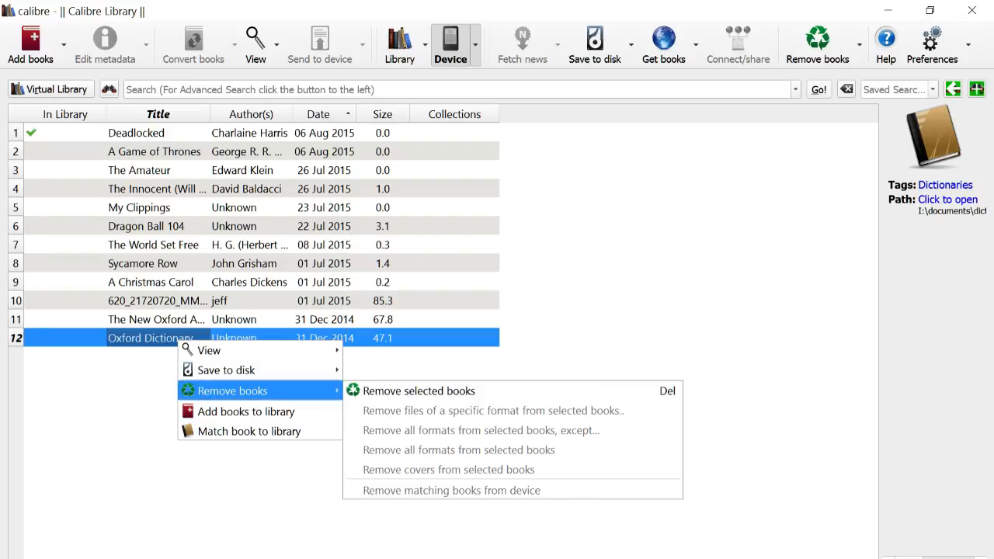
click(419, 391)
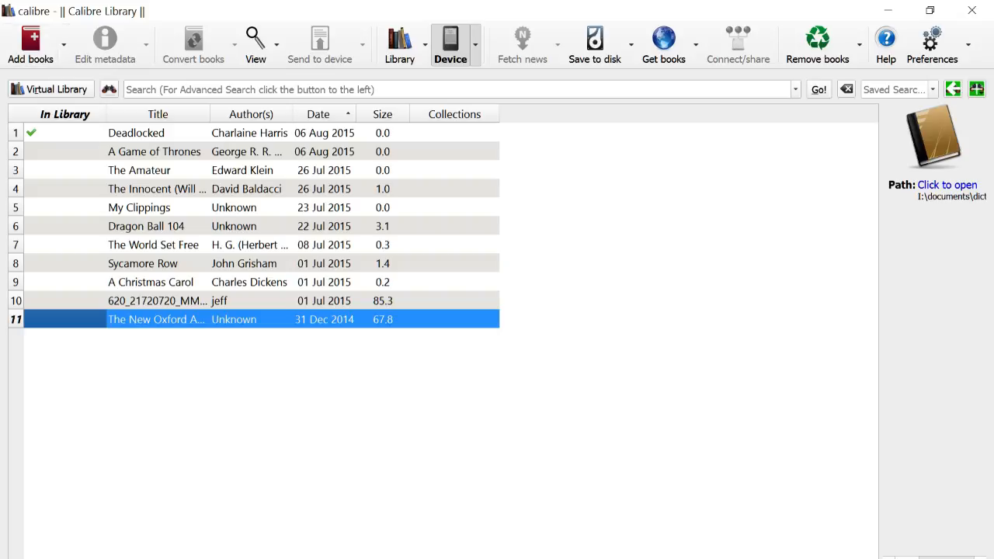
click(397, 44)
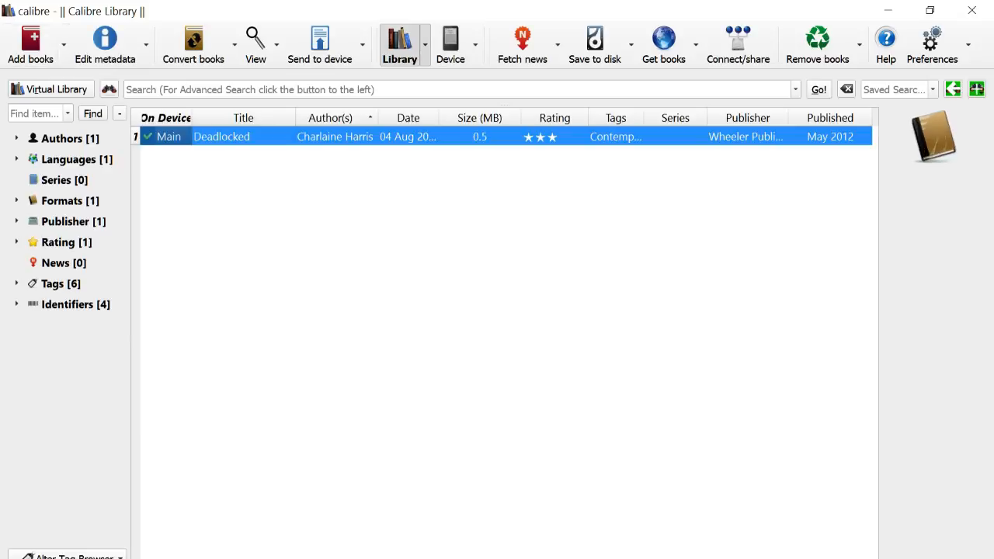
click(450, 37)
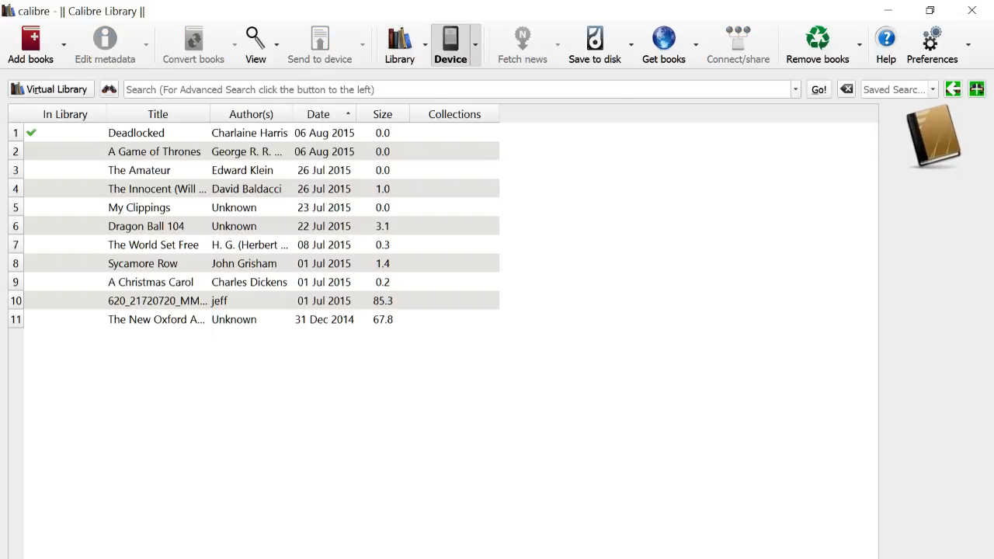
click(139, 170)
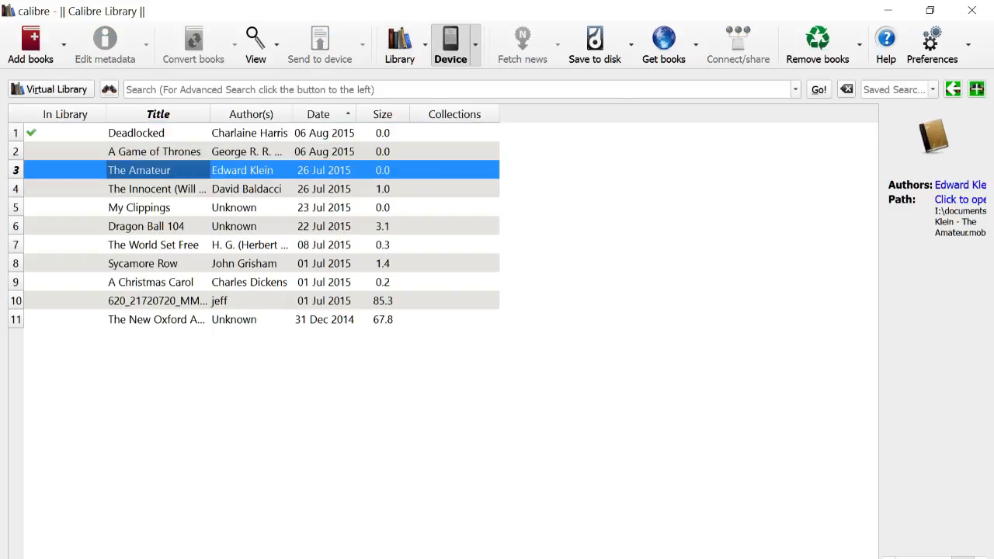
click(140, 209)
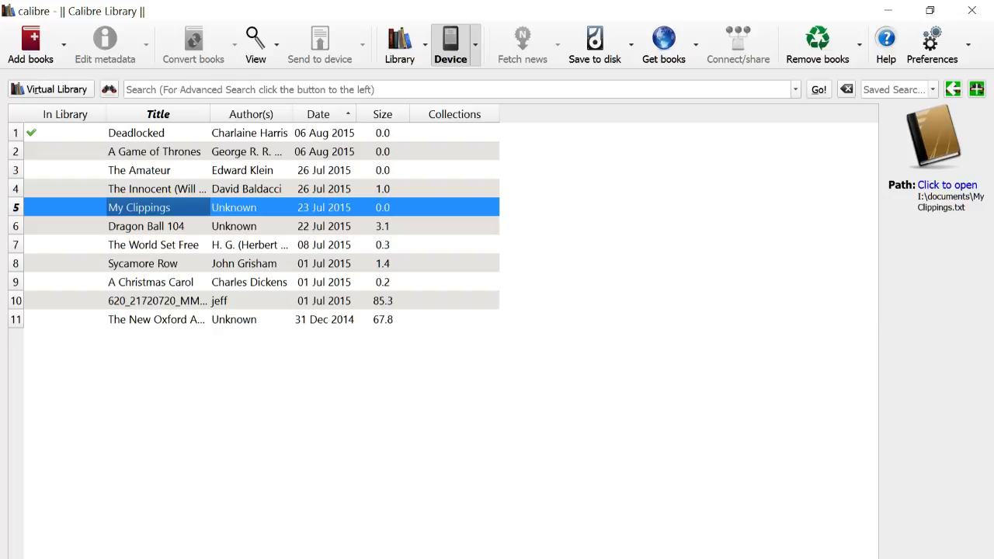
click(155, 302)
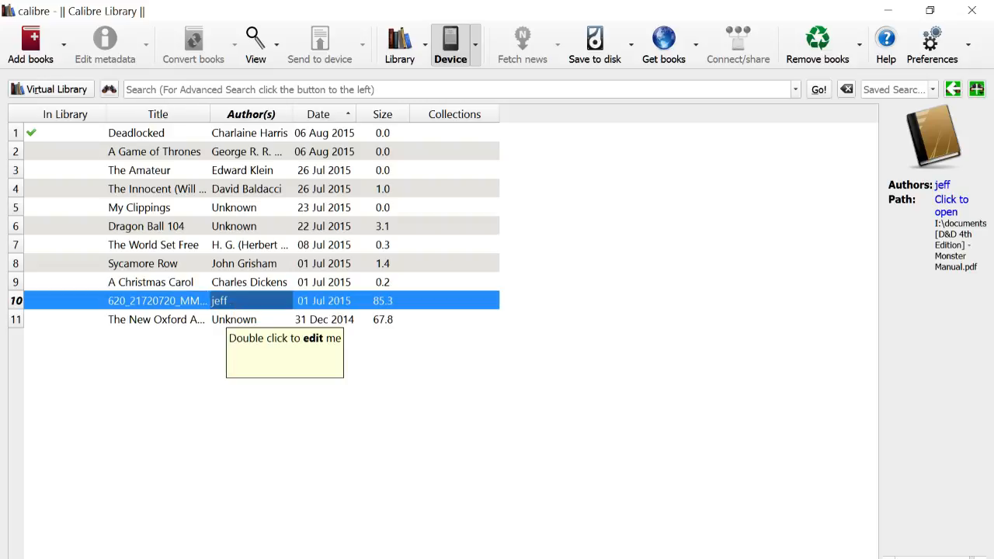
right_click(155, 301)
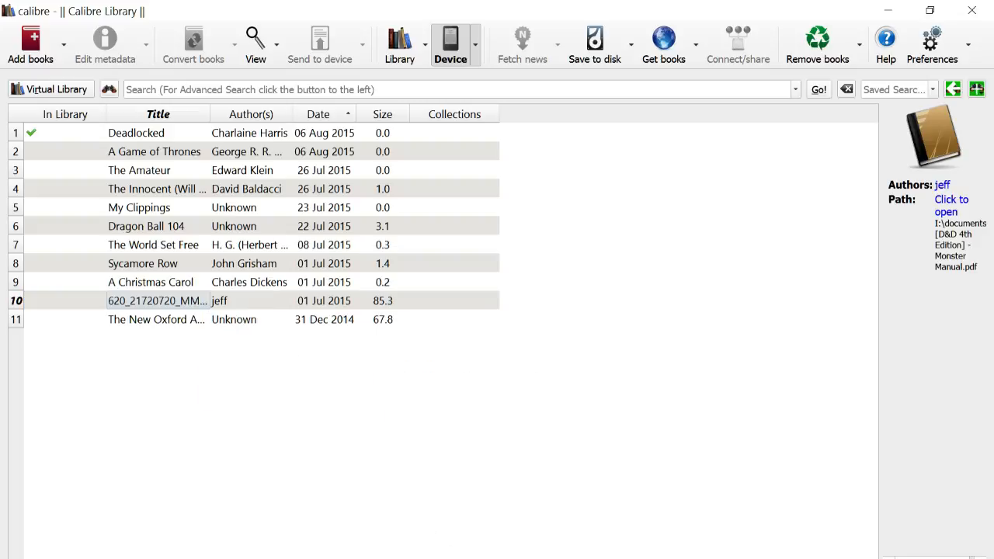
click(155, 302)
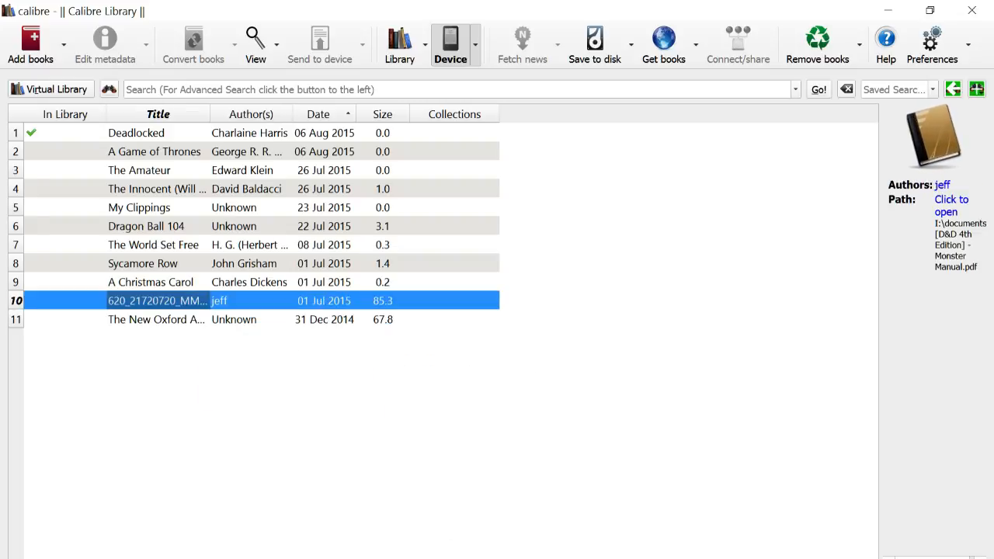
click(137, 133)
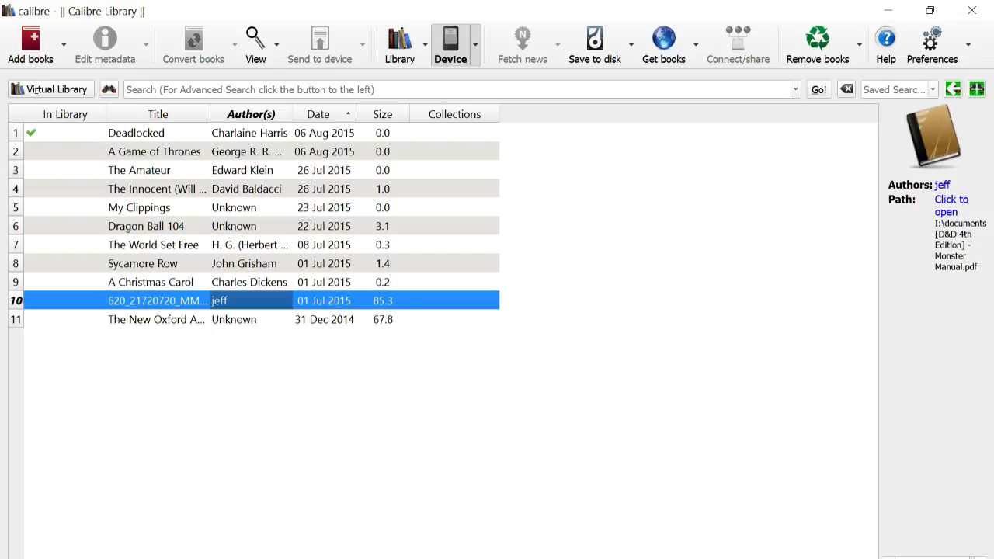
click(398, 43)
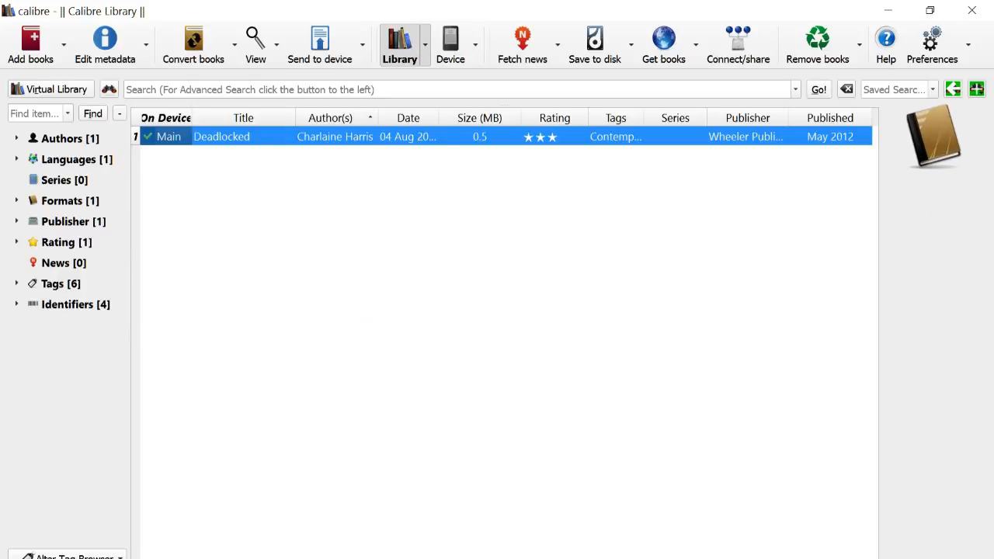
Bring up the context actions for Deadlocked in the library list.
right_click(221, 136)
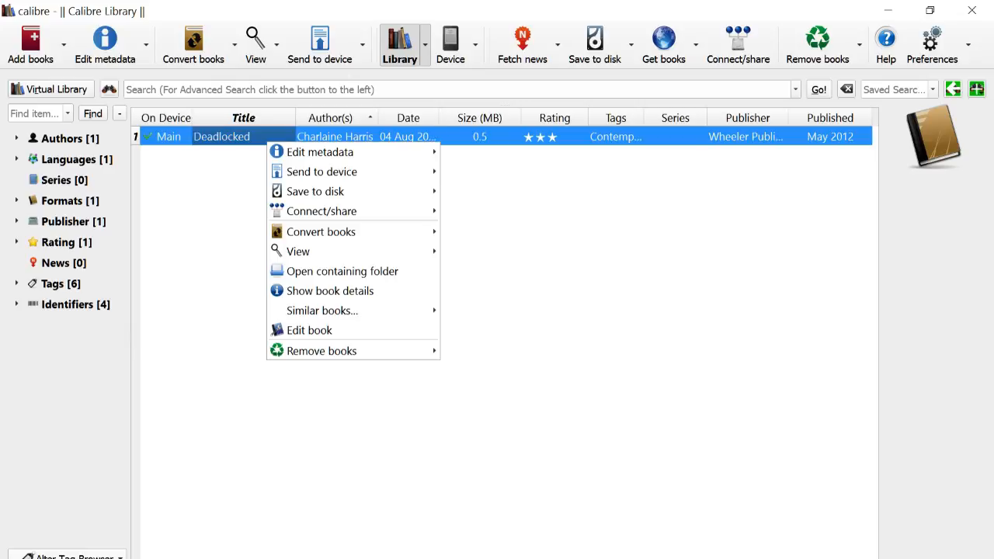
mouse_move(319, 152)
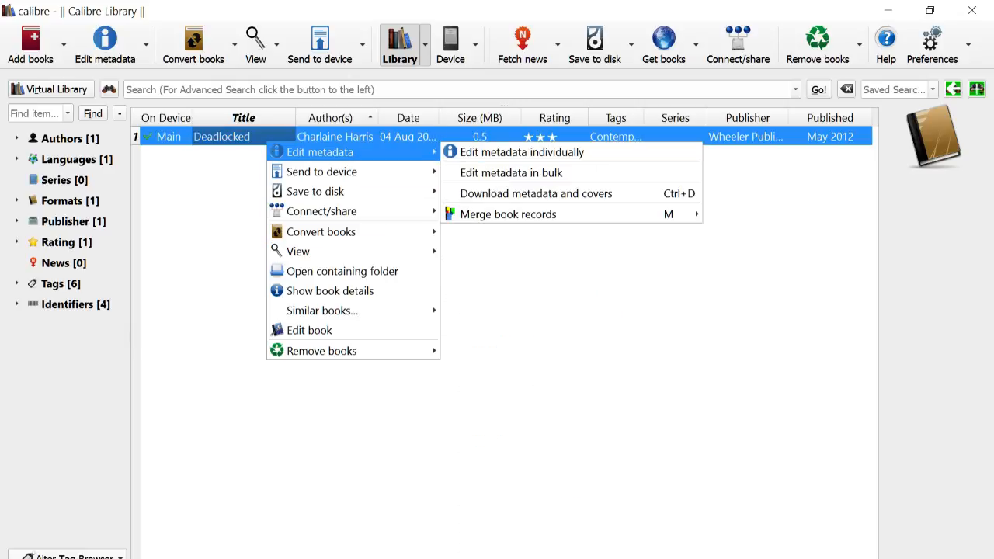
mouse_move(321, 211)
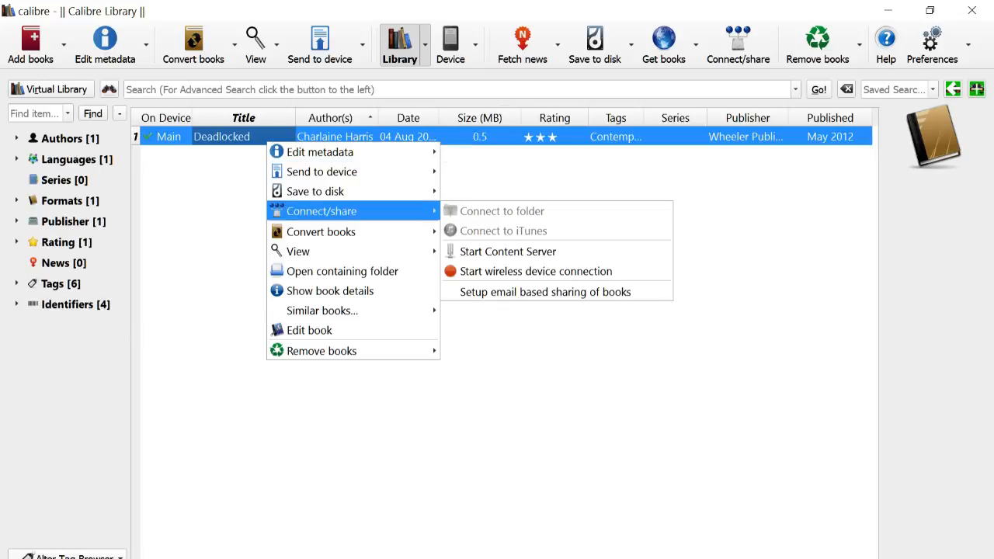
mouse_move(322, 171)
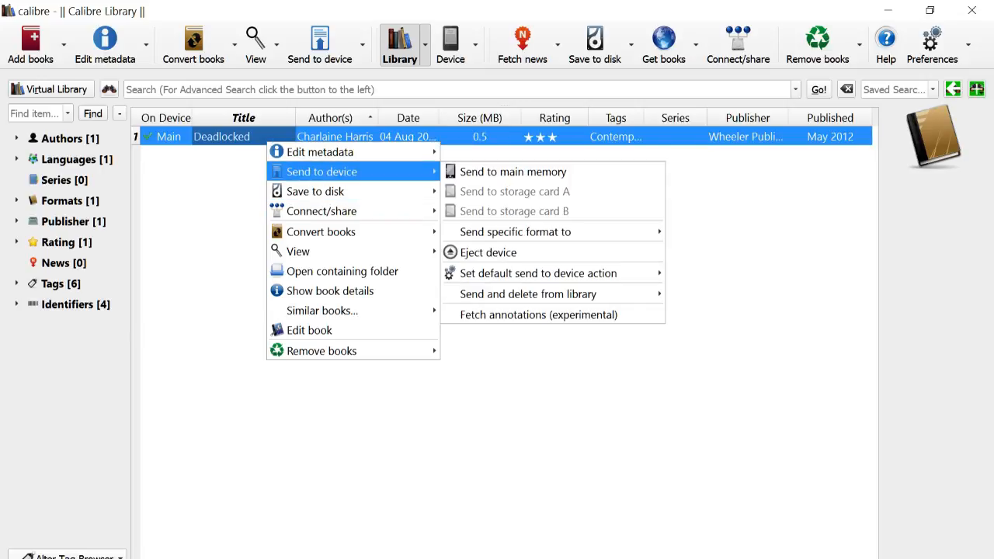
mouse_move(320, 232)
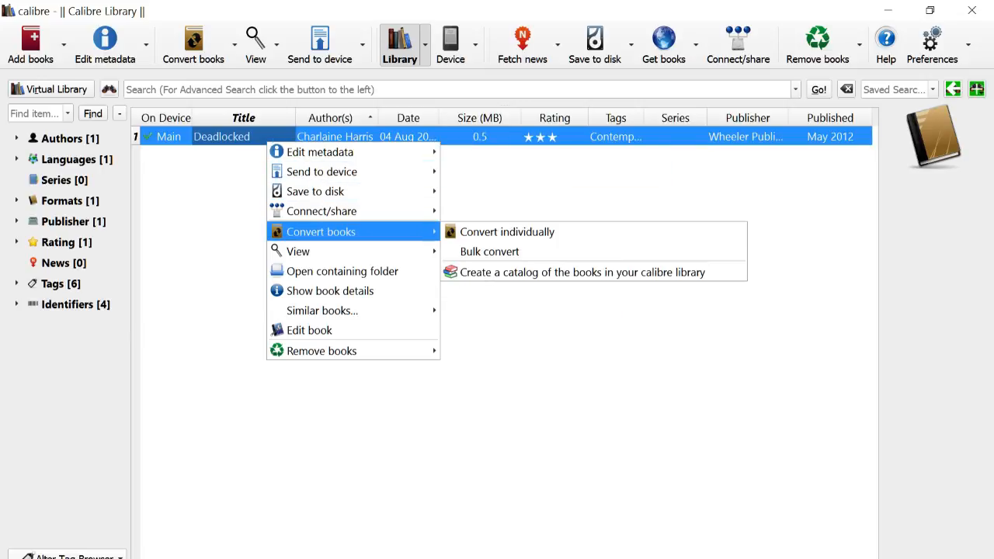
Start converting Deadlocked individually and review Look & Feel, Heuristic Processing and Page Setup.
click(507, 231)
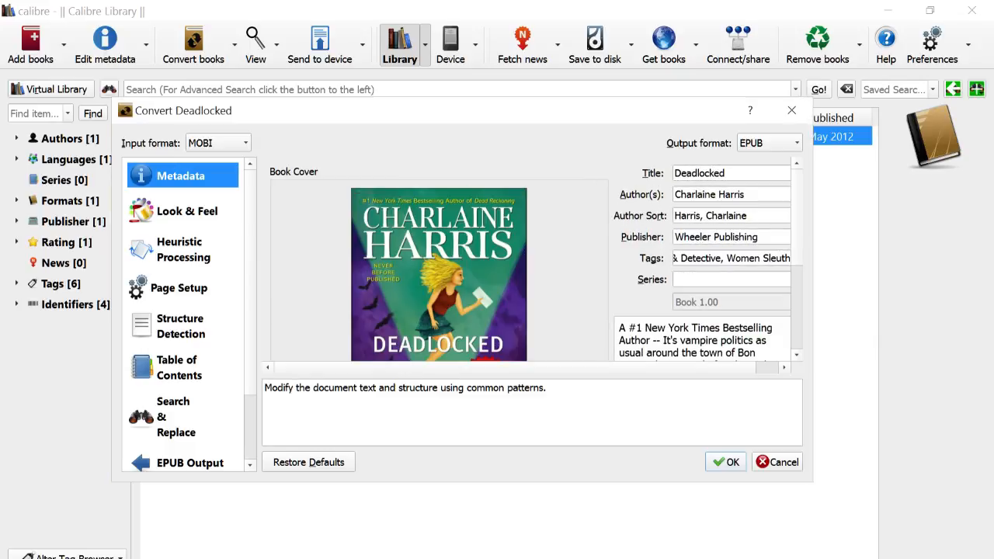
click(186, 211)
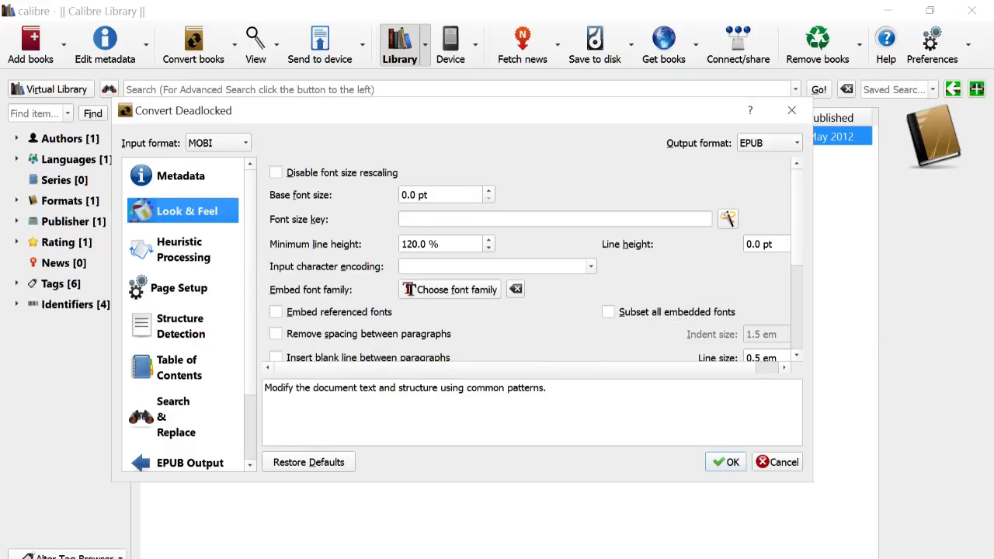
click(183, 248)
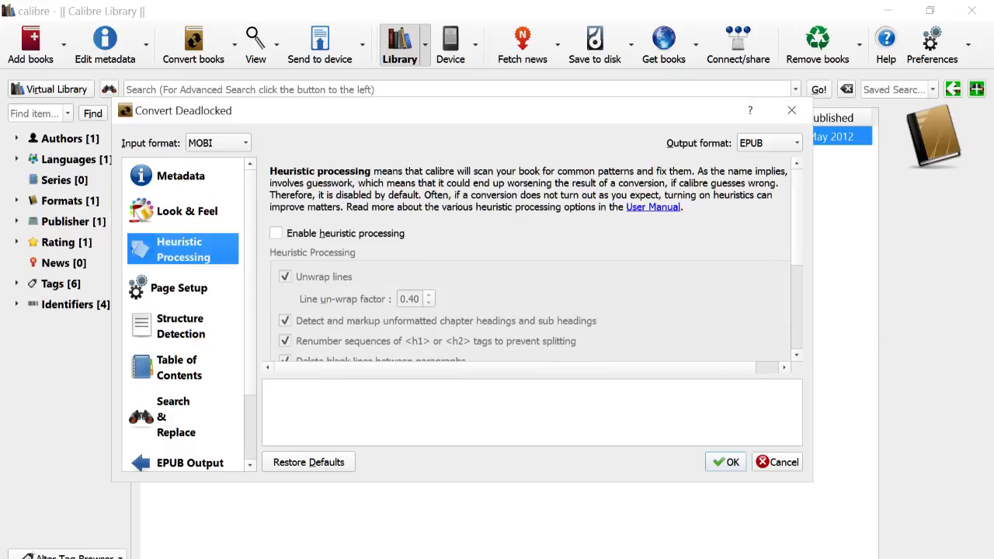
click(179, 287)
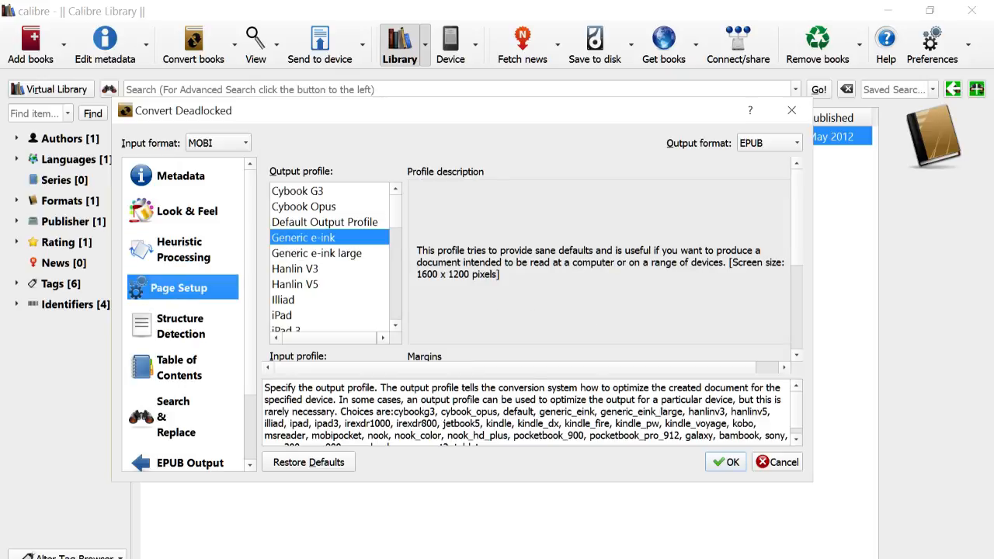
Browse the output profiles, previewing Mobipocket Books, and choose Kindle Voyage.
scroll(down, 3)
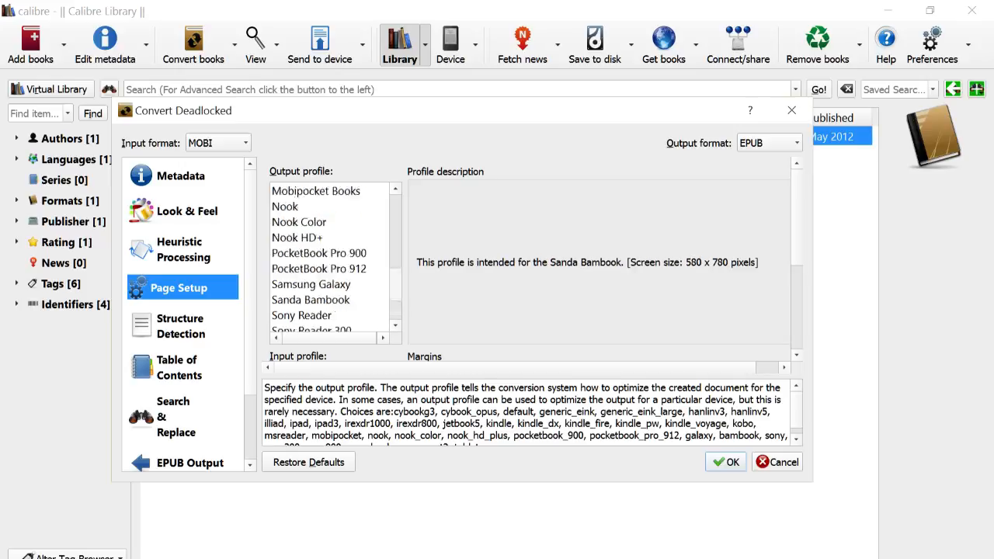
scroll(down, 3)
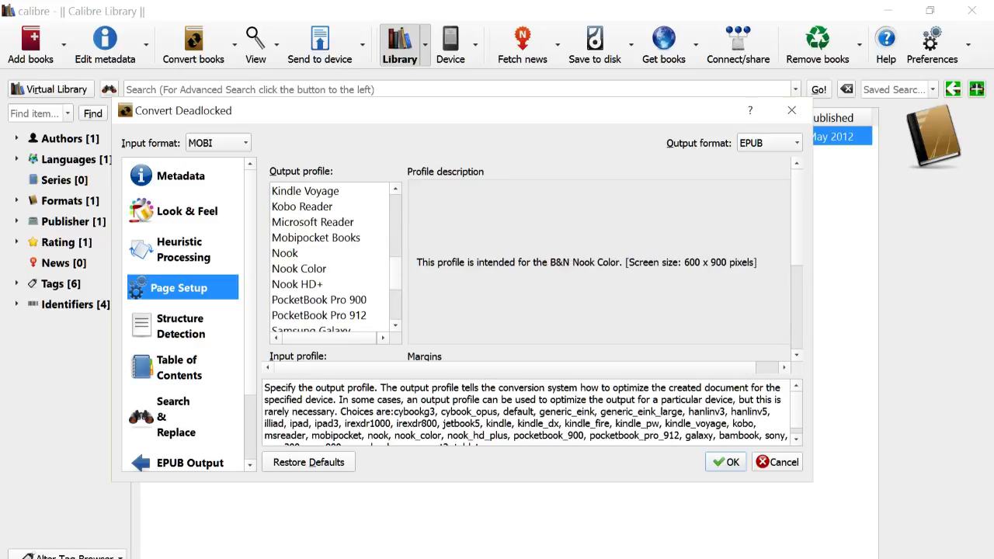
click(316, 236)
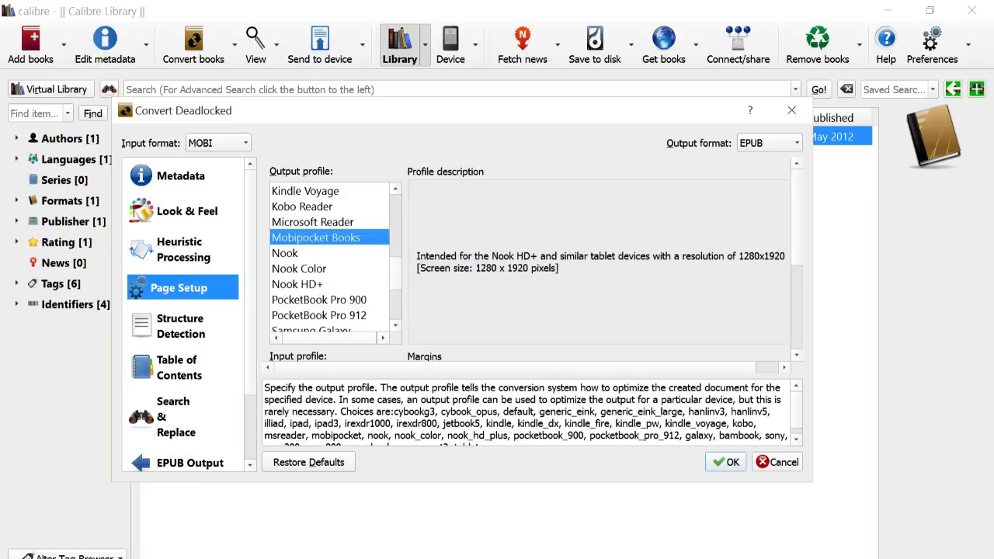
scroll(down, 3)
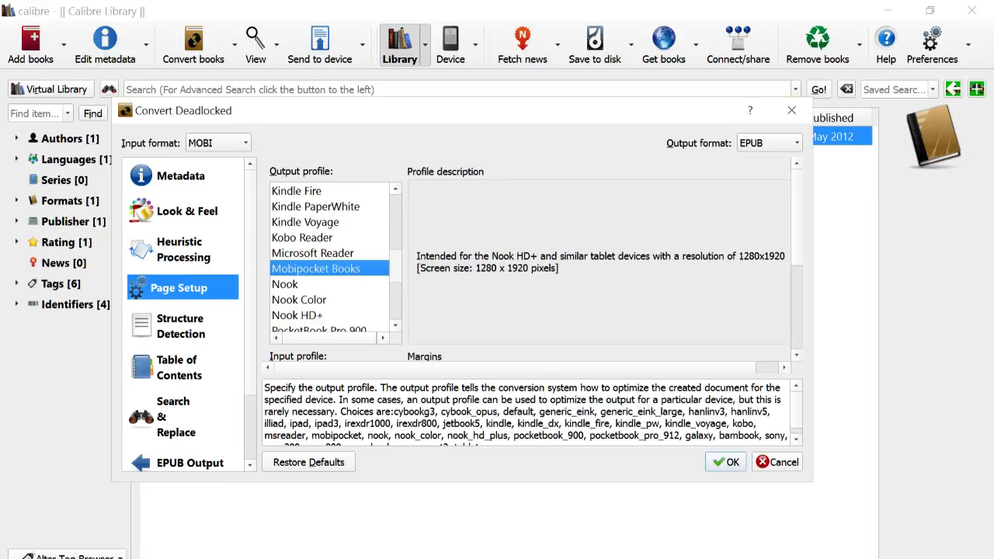
click(296, 267)
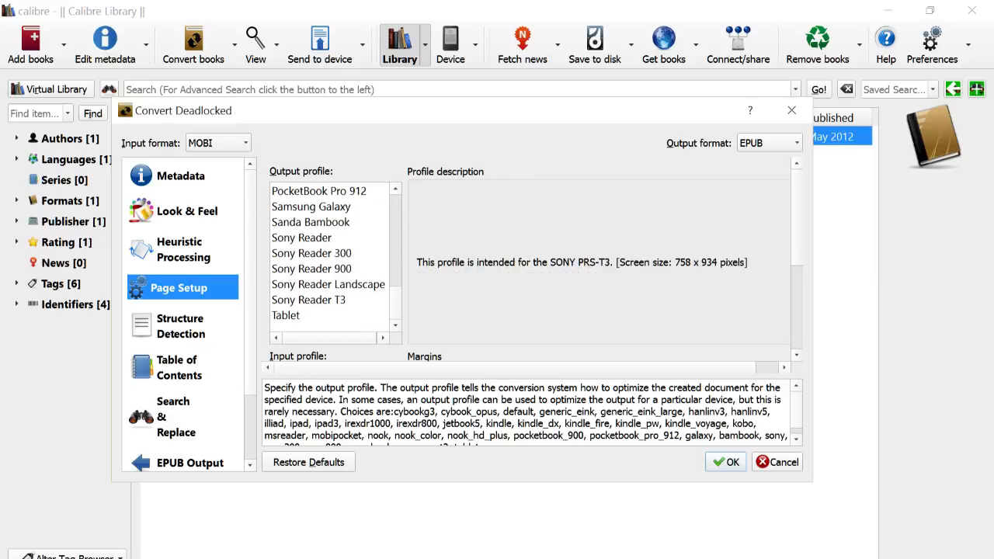
click(286, 316)
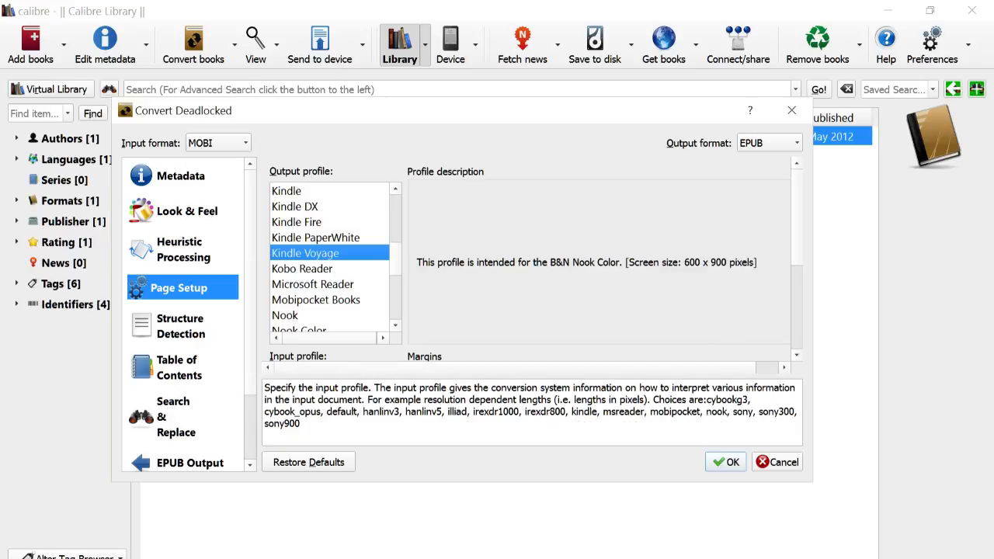
Review Structure Detection, Search & Replace, Debug and Metadata, then close the conversion settings.
click(180, 326)
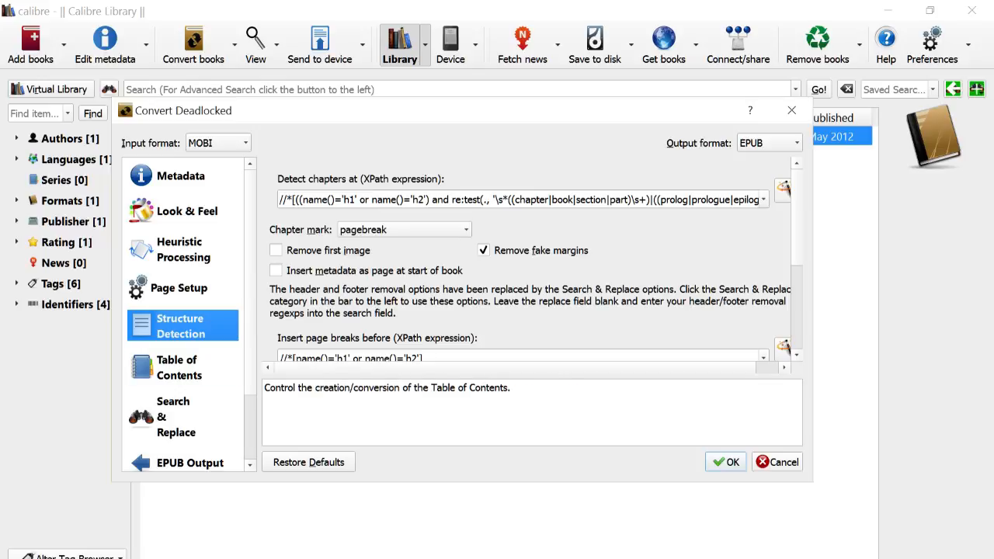
click(176, 417)
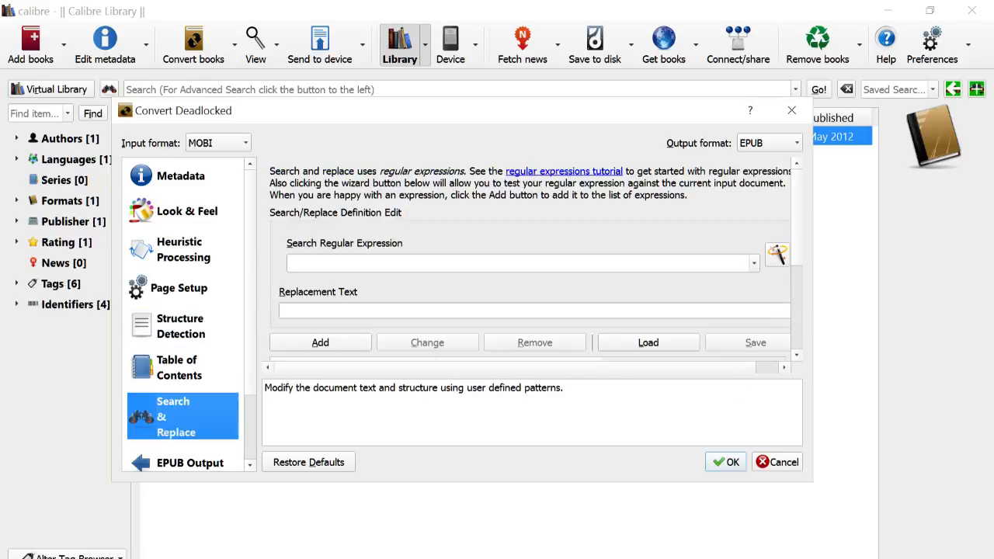
scroll(down, 3)
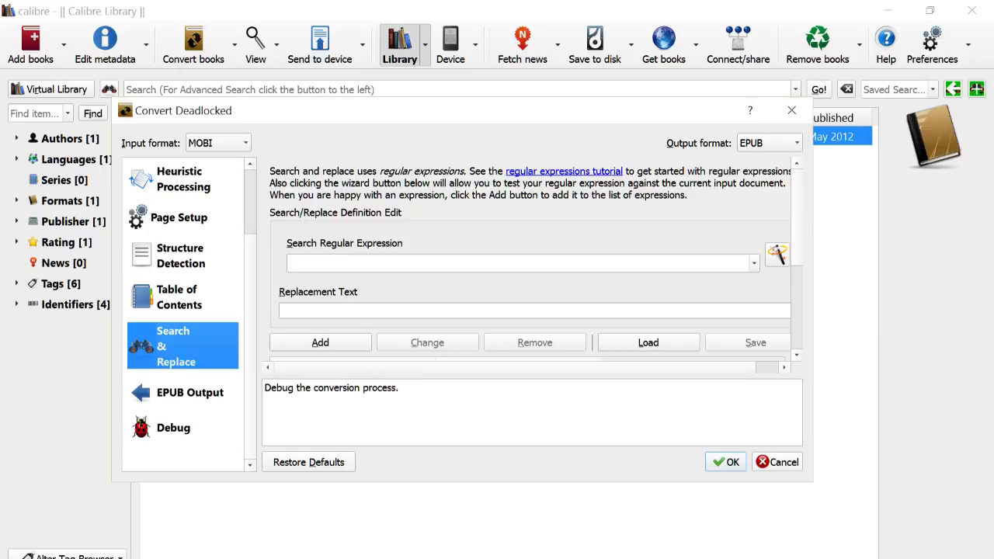
click(174, 427)
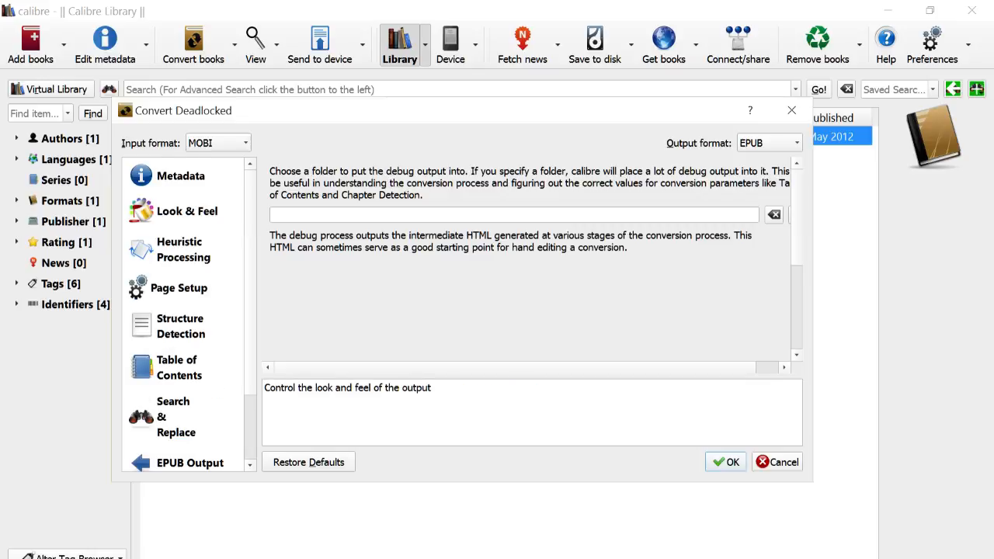
click(180, 176)
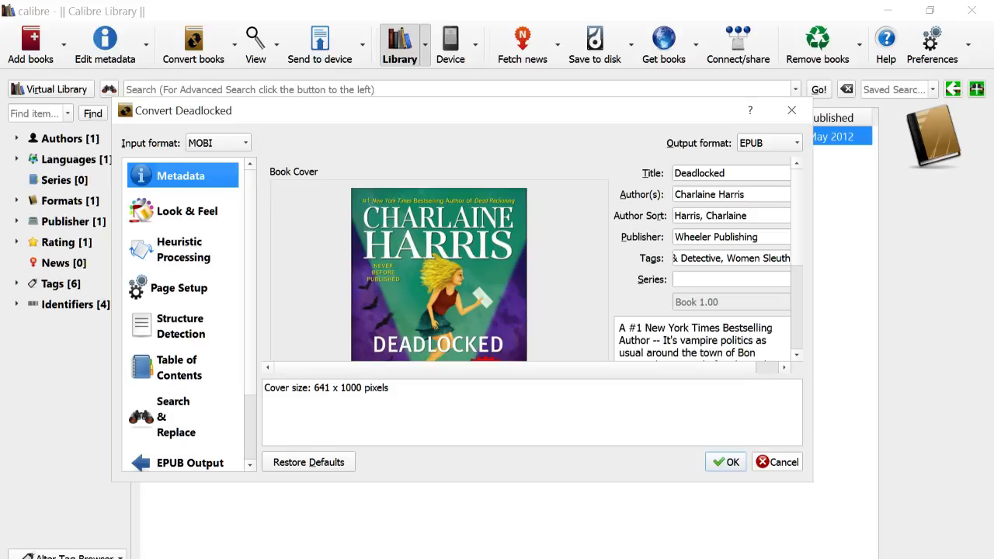
click(186, 211)
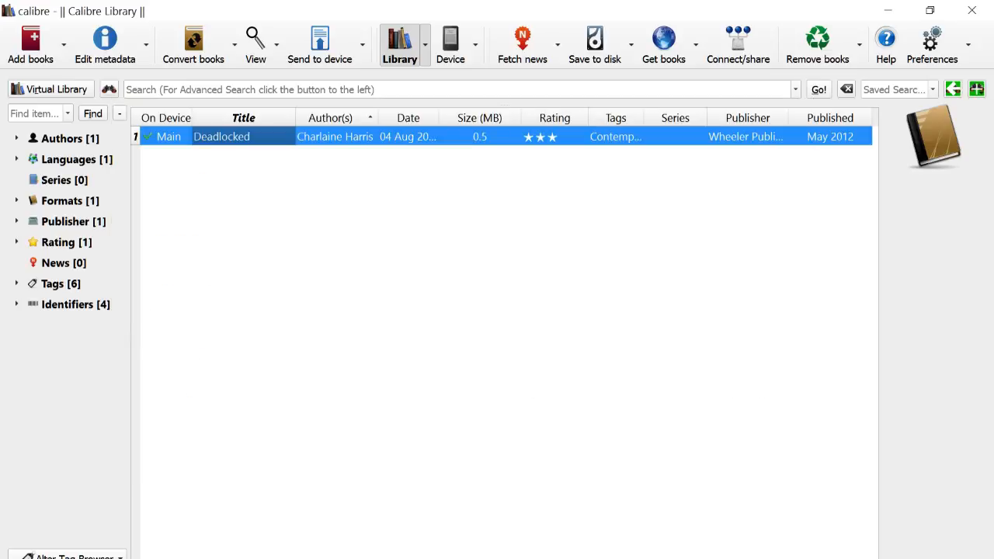
mouse_move(220, 137)
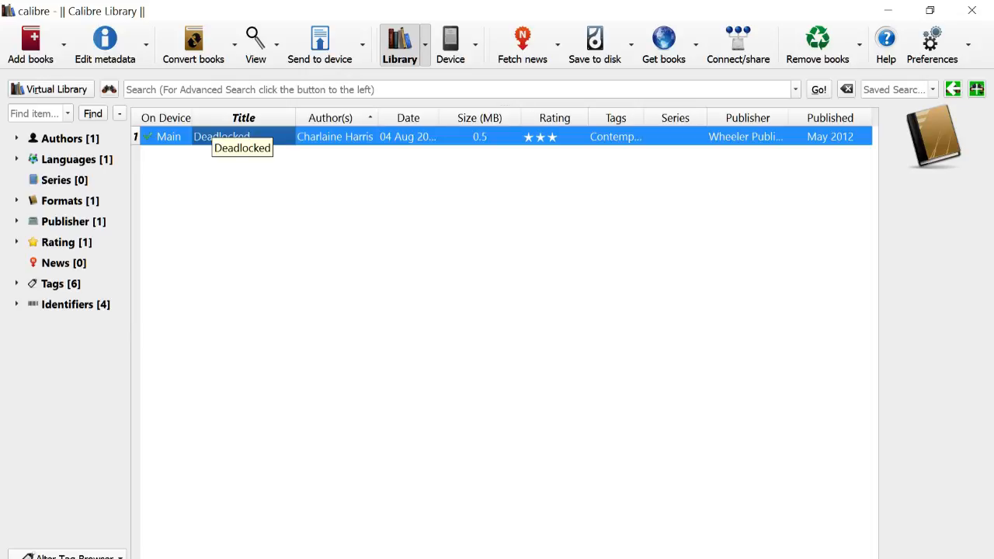
mouse_move(449, 37)
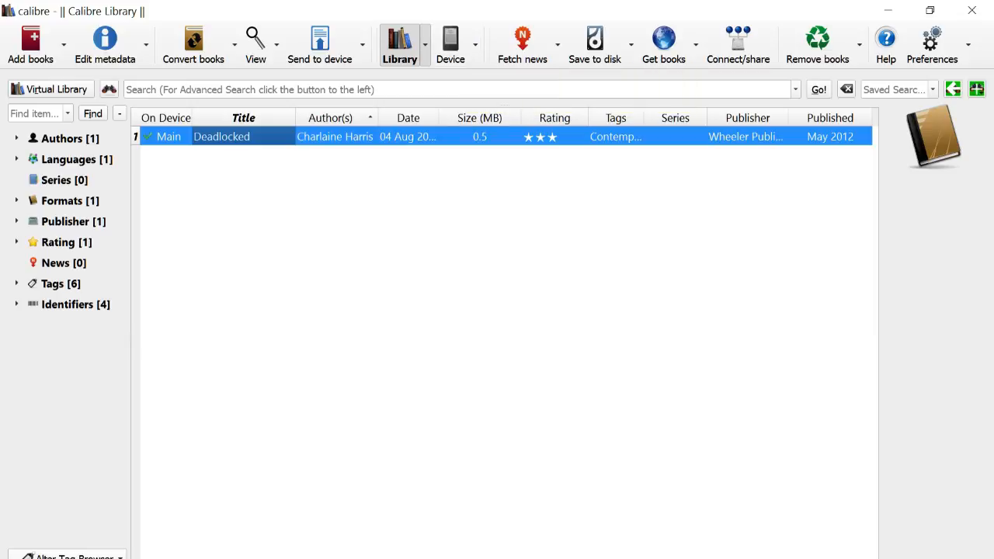
mouse_move(335, 136)
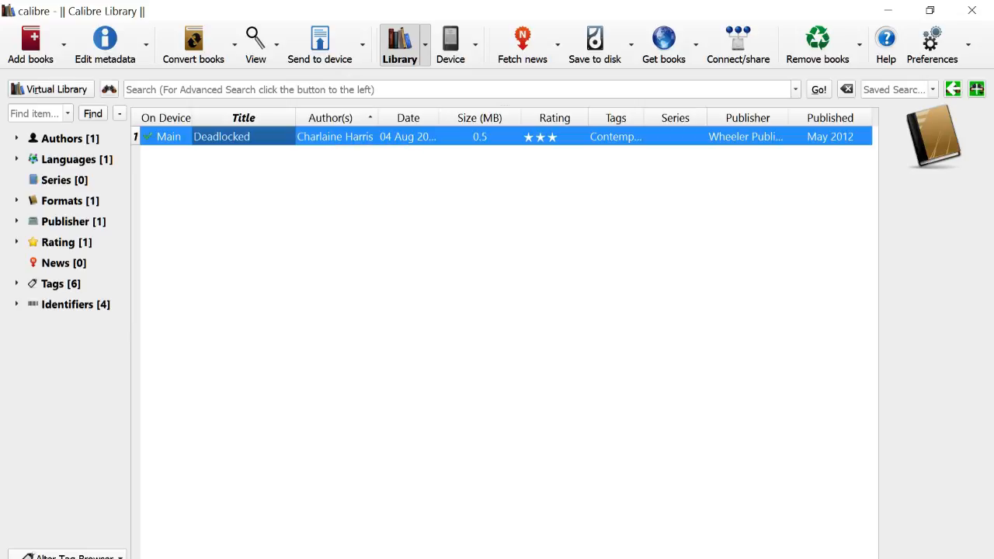
mouse_move(406, 118)
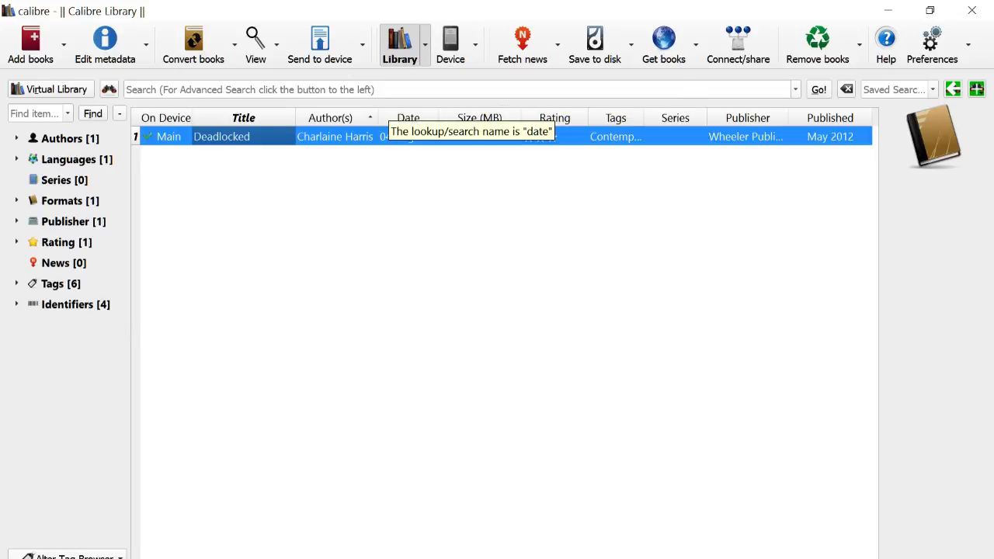